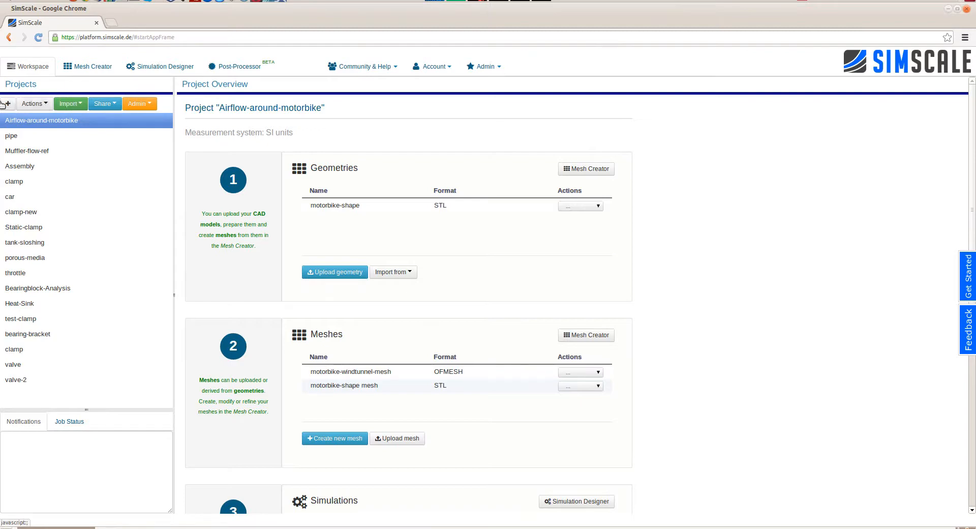
mouse_move(5, 104)
text(Clamp-assembly)
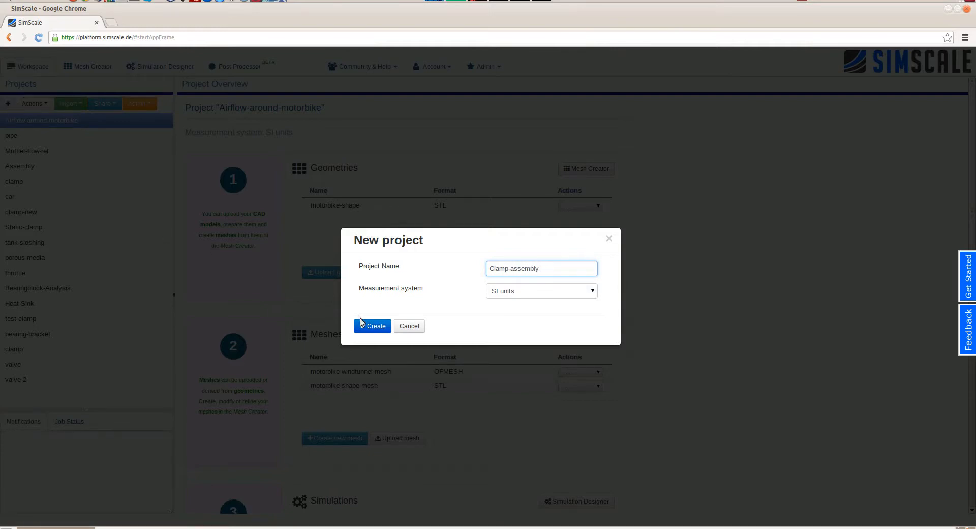
Create the Clamp-assembly project using SI units.
click(371, 326)
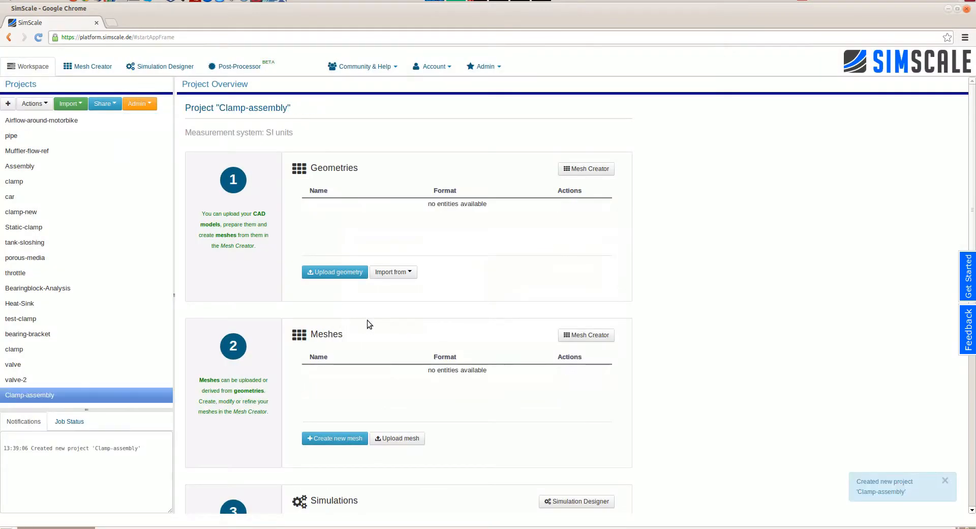
mouse_move(92, 66)
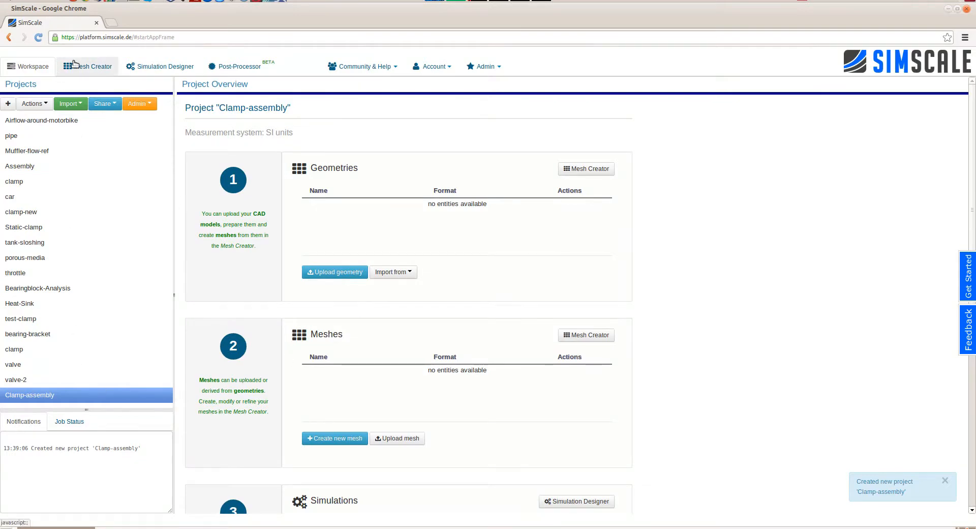
Upload clamp-model_2.stp as STEP geometry through the Mesh Creator.
click(92, 66)
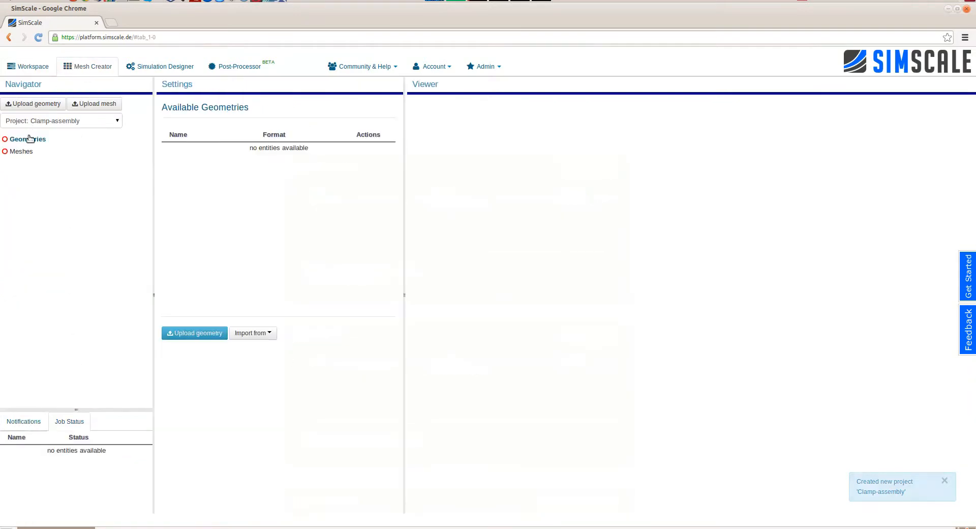
click(194, 332)
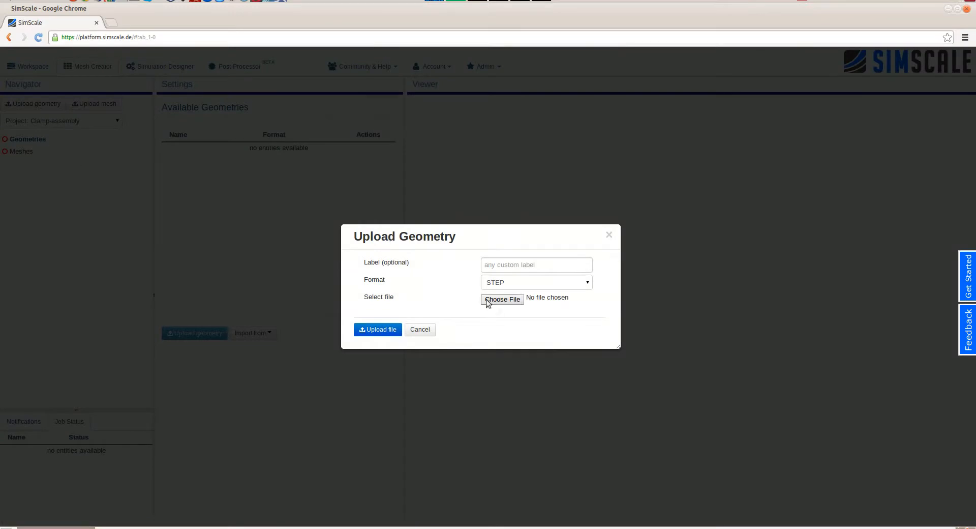
click(502, 300)
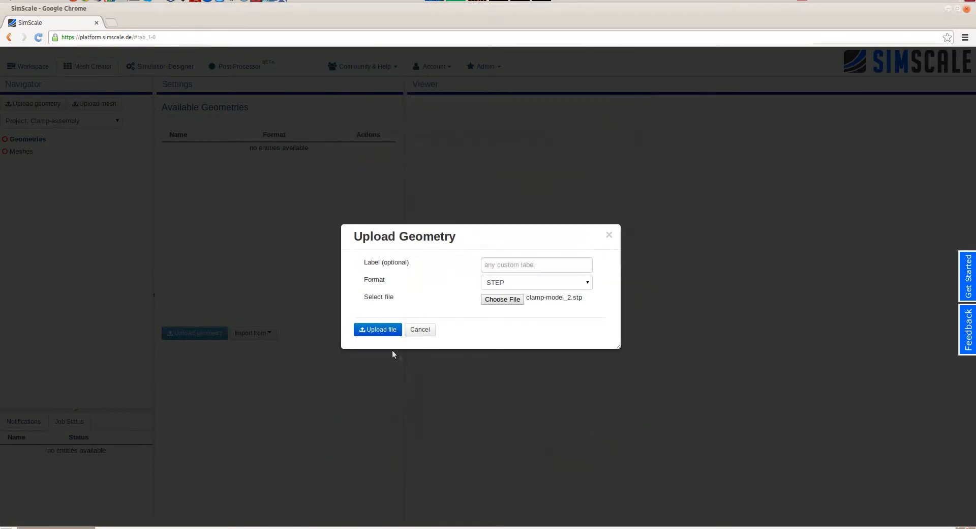
click(377, 329)
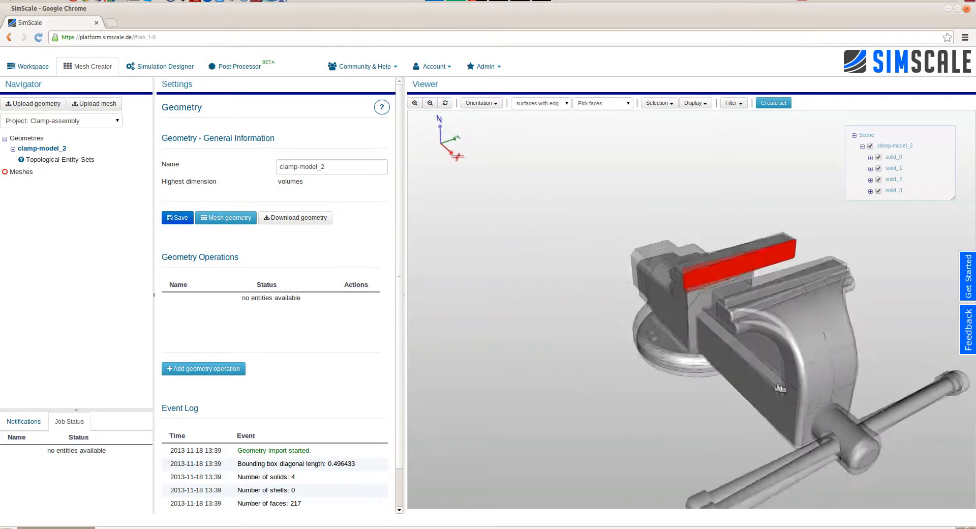
Expand and collapse the vise solids' face lists in the scene tree.
click(871, 157)
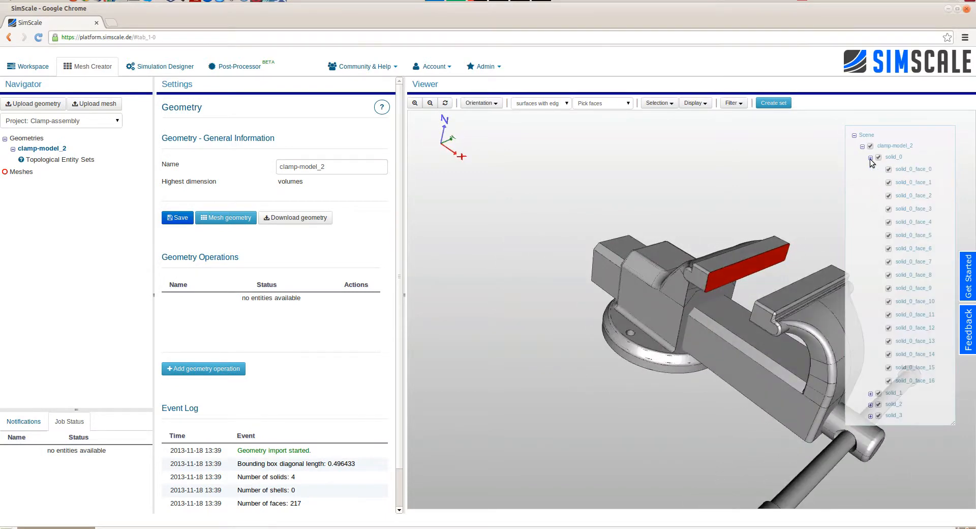
click(871, 158)
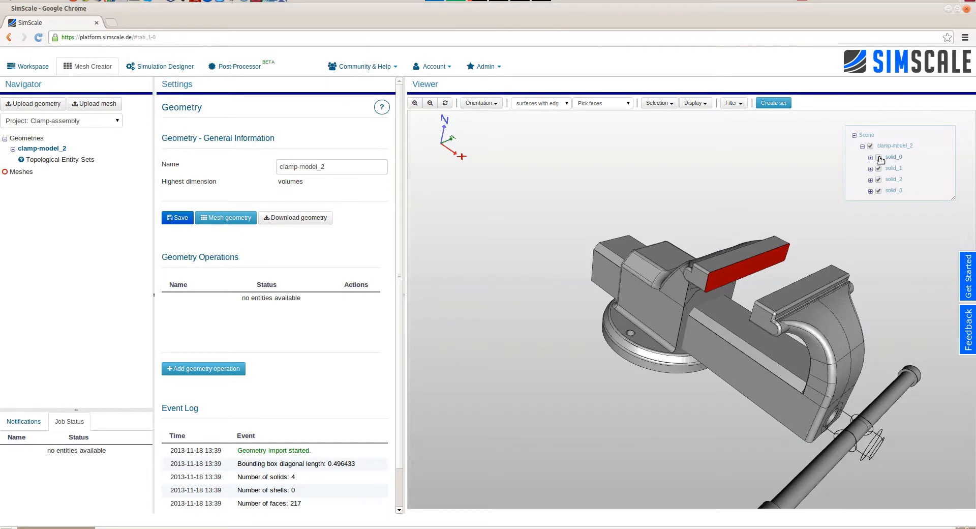
click(878, 157)
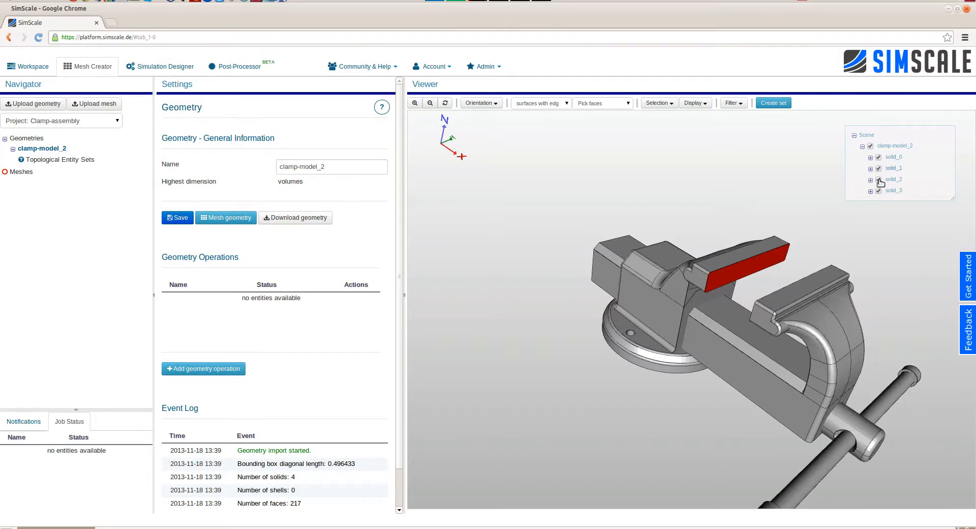
click(894, 179)
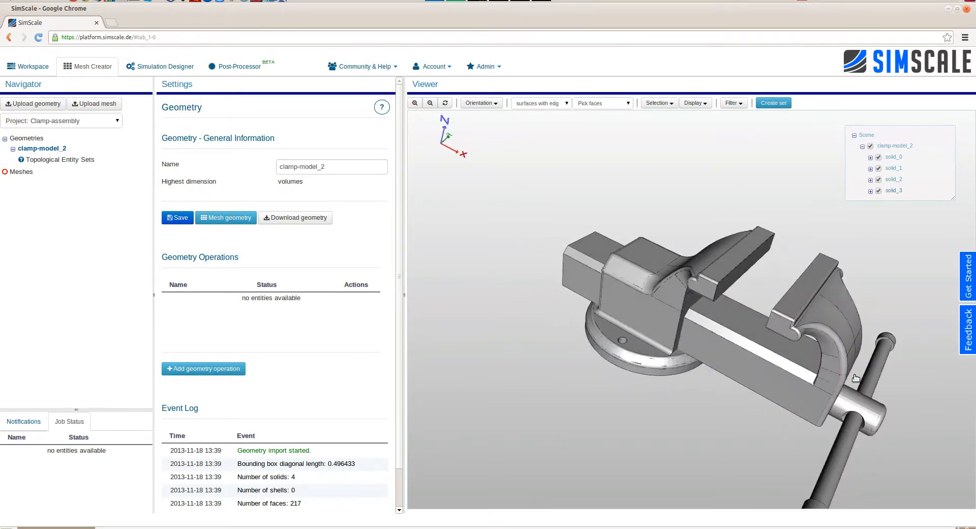
Create the auto-tet fully automatic tetrahedral mesh from clamp-model_2, save it and start meshing.
right_click(42, 148)
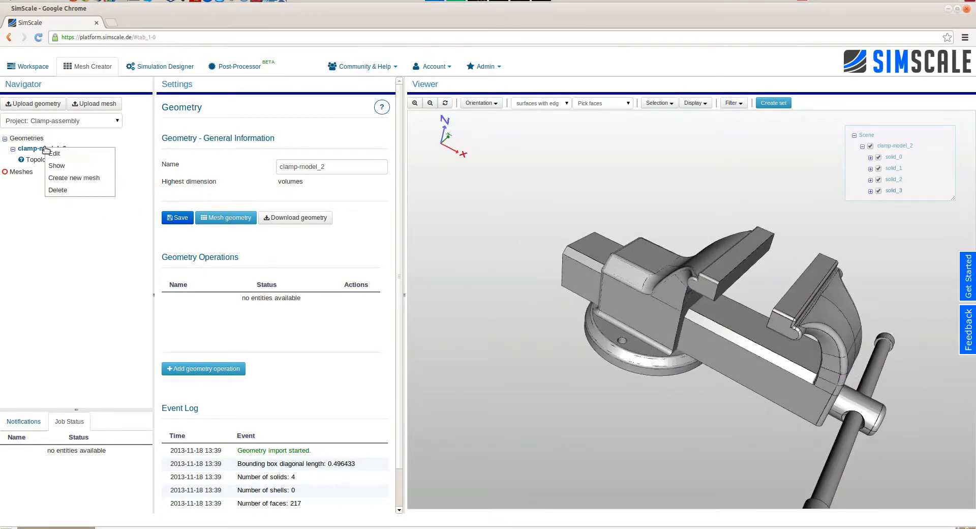
click(73, 178)
text(a)
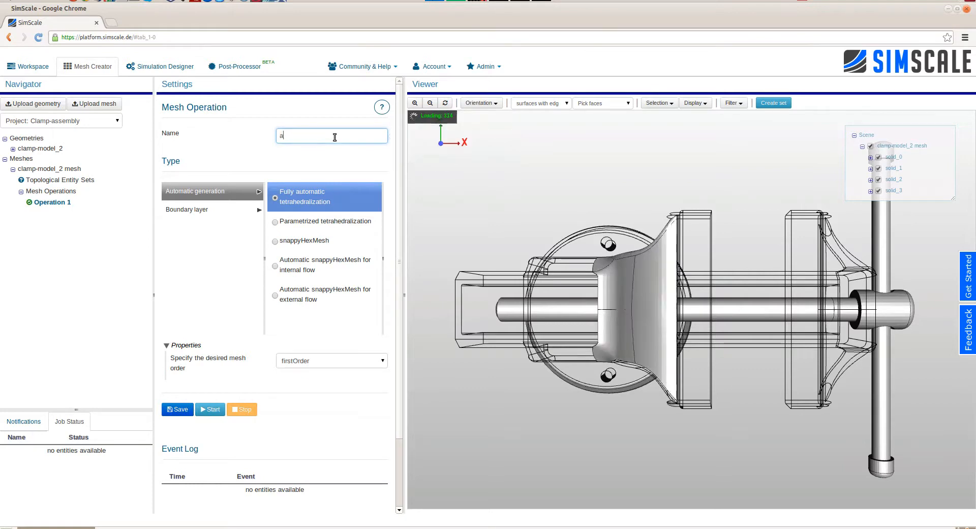
text(uto-tet)
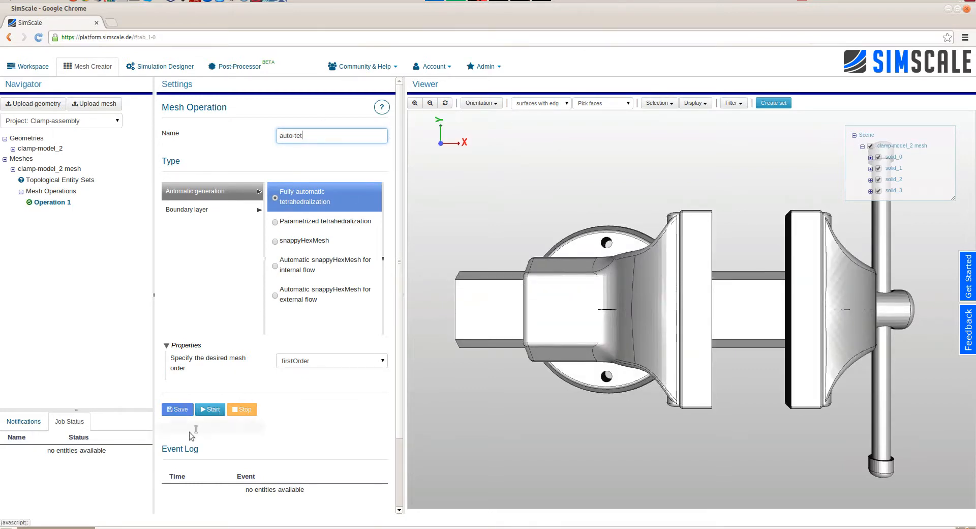
click(178, 410)
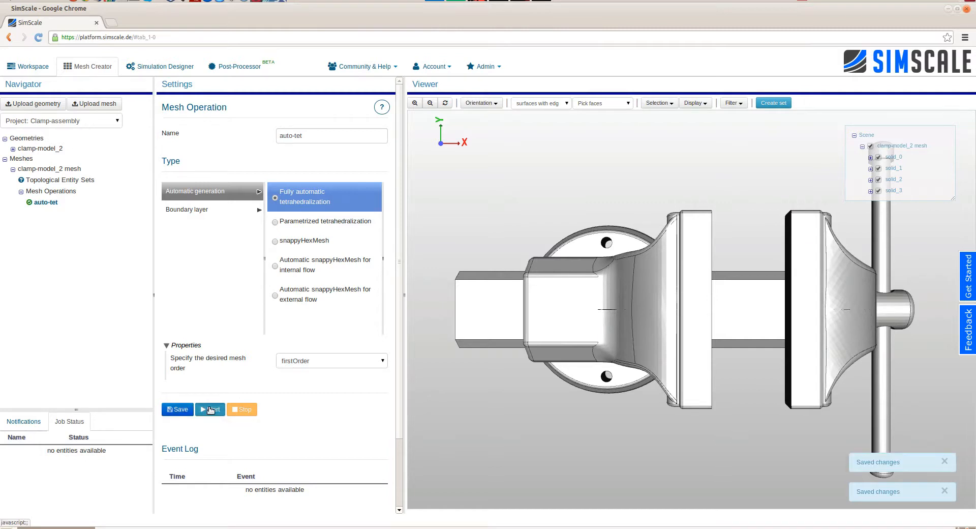
click(210, 410)
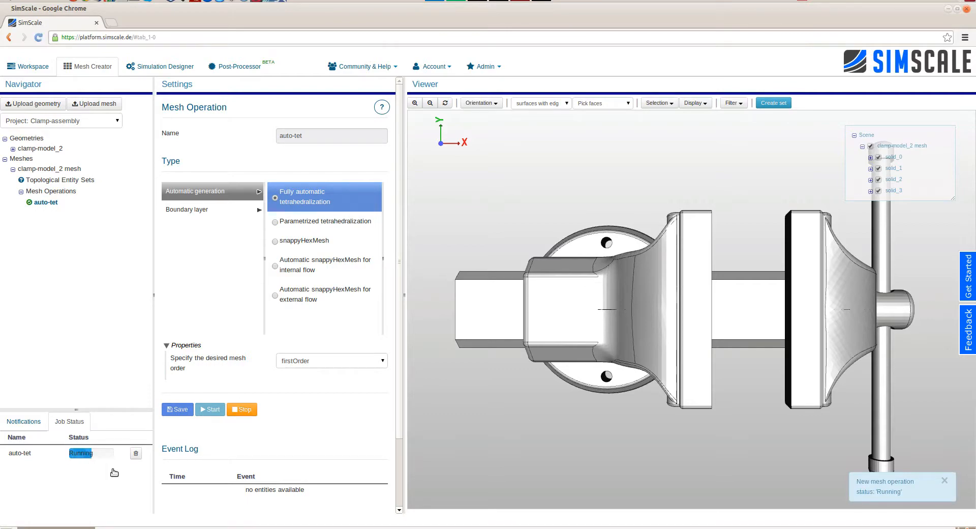
click(52, 168)
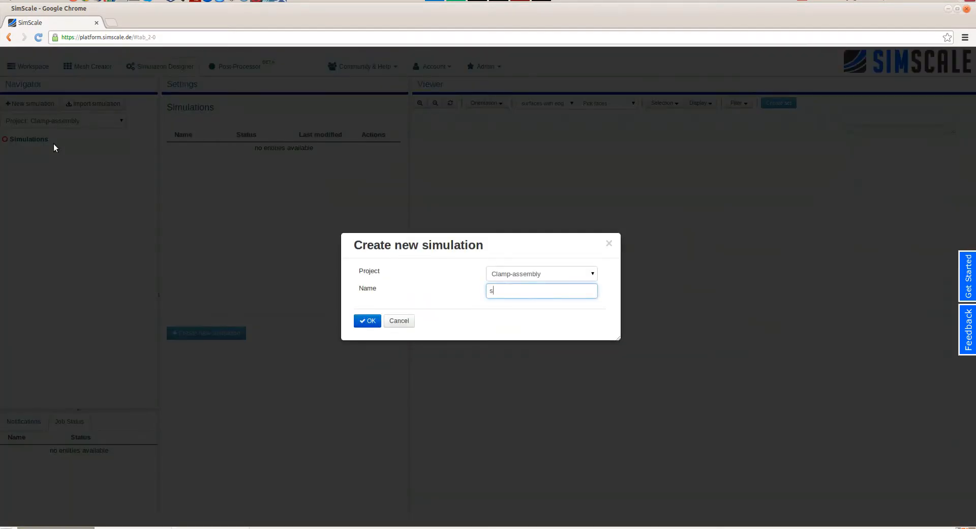
Name the new simulation simple-bonded-analysis and confirm it.
text(imple-bonded)
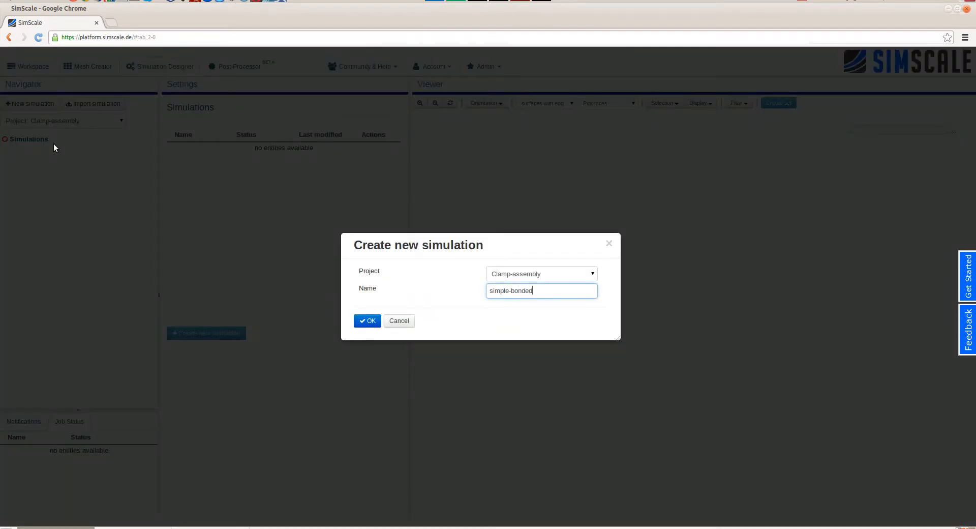
text(-analysis)
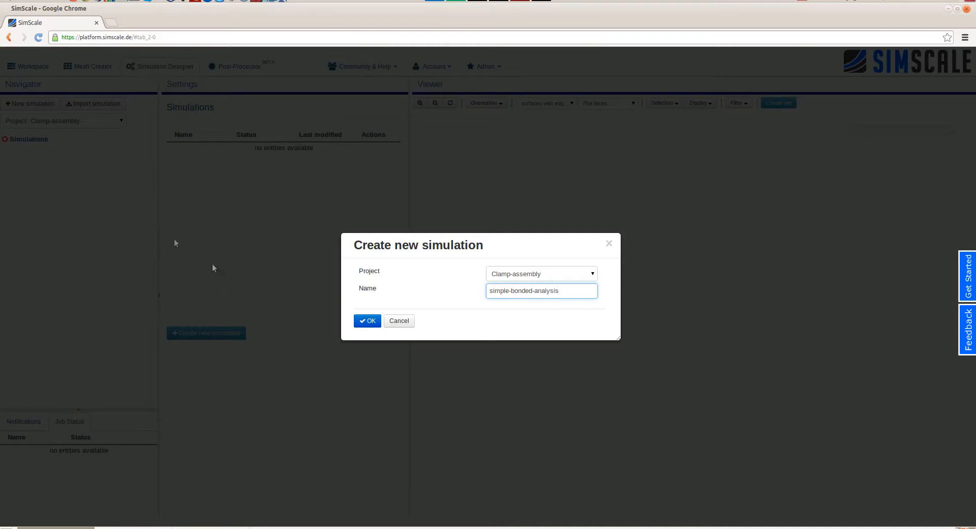
click(367, 320)
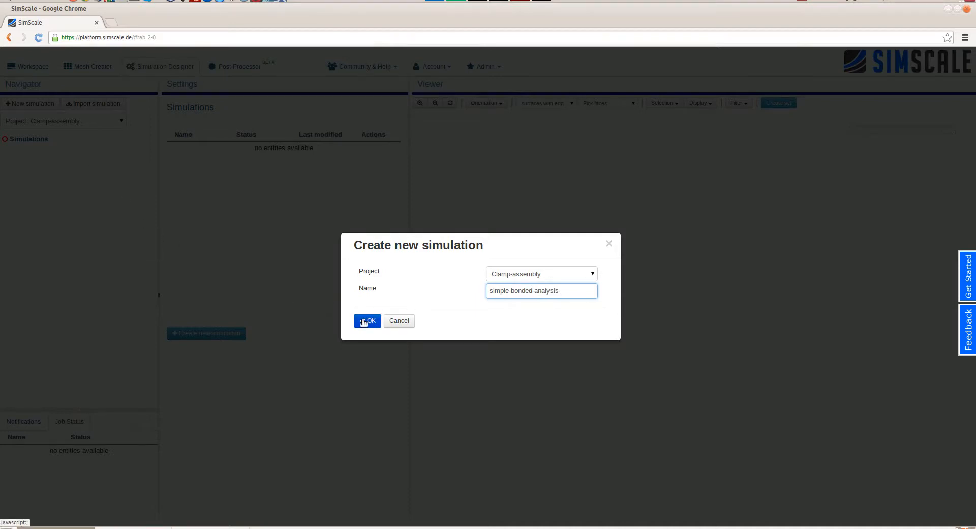
click(367, 321)
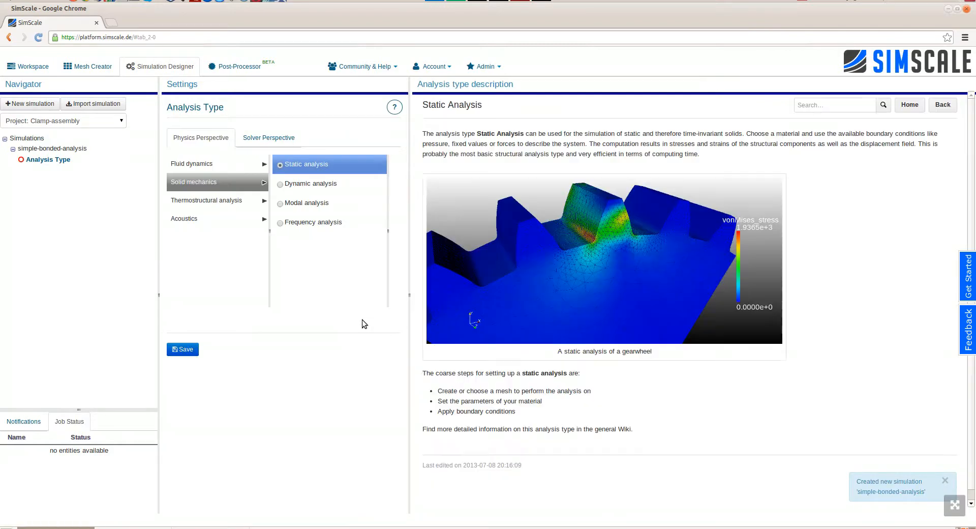
Set the analysis type to Solid mechanics Static analysis and save it.
click(306, 203)
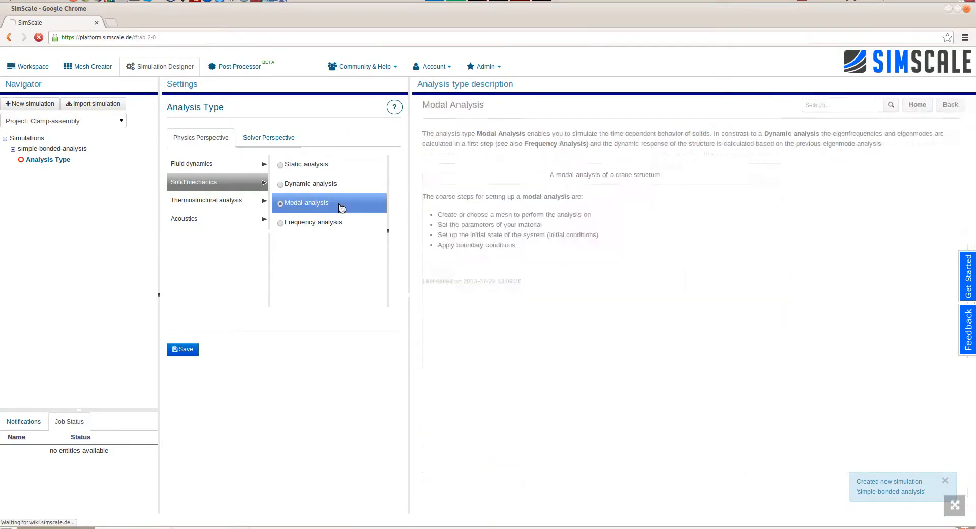
click(305, 164)
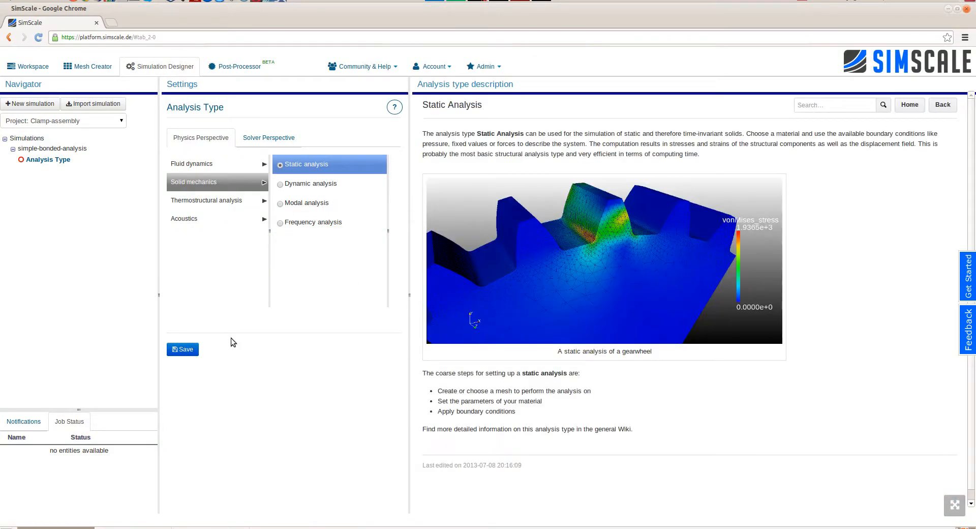
mouse_move(183, 349)
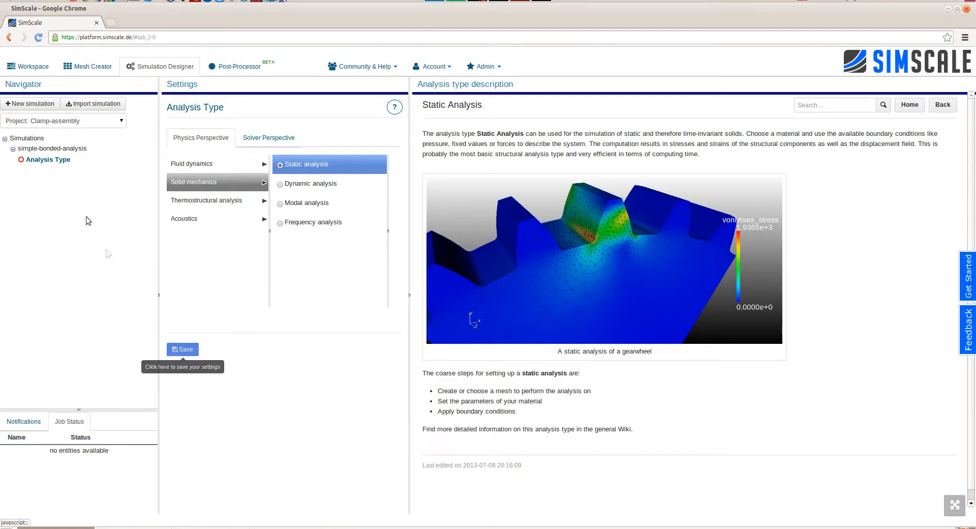
click(183, 349)
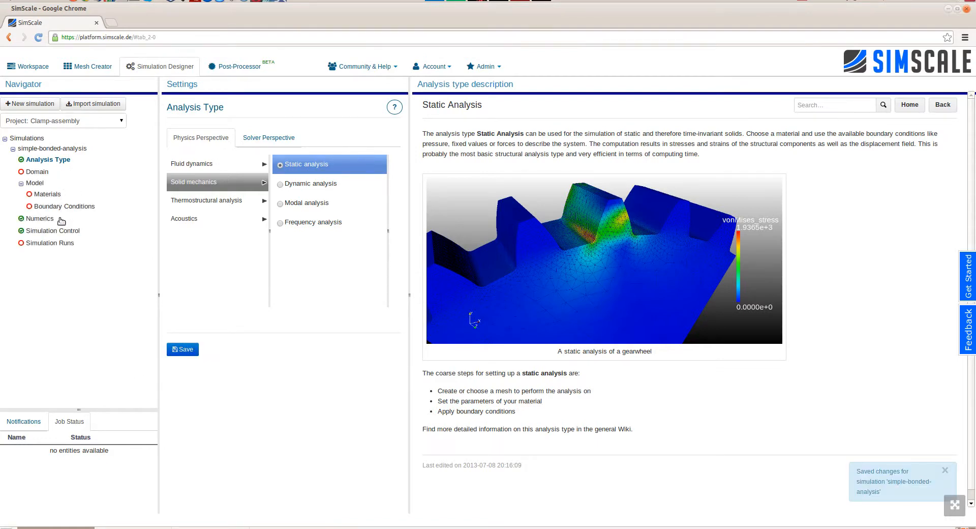
click(37, 172)
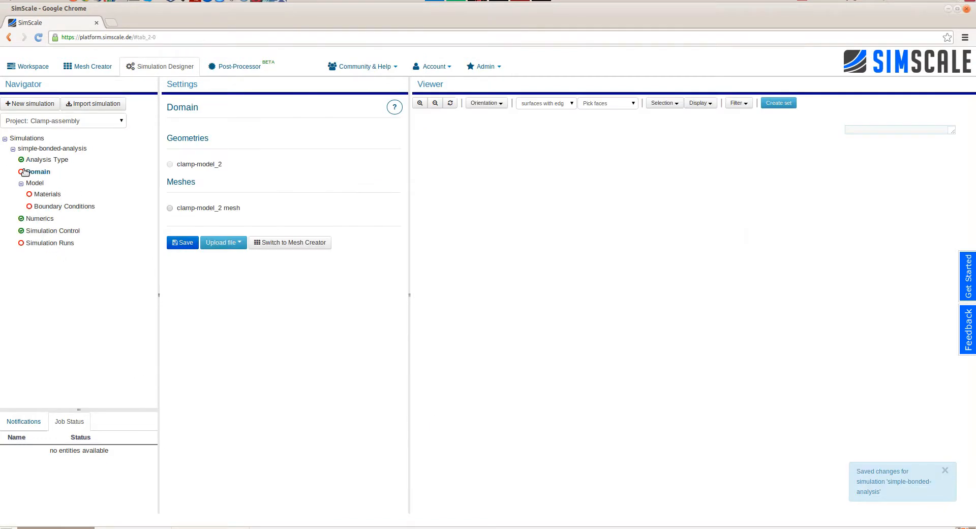
Save the picked vise faces as the face set 'load'.
click(169, 207)
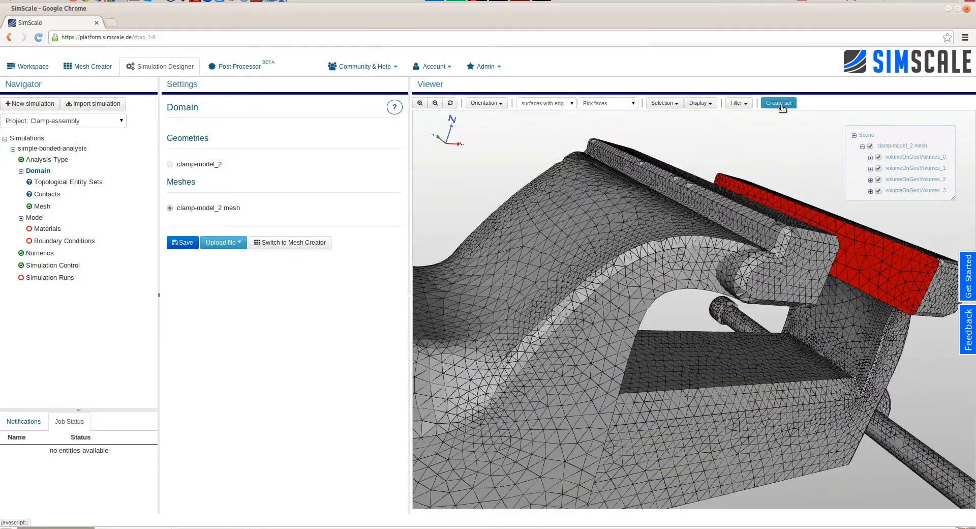
click(777, 103)
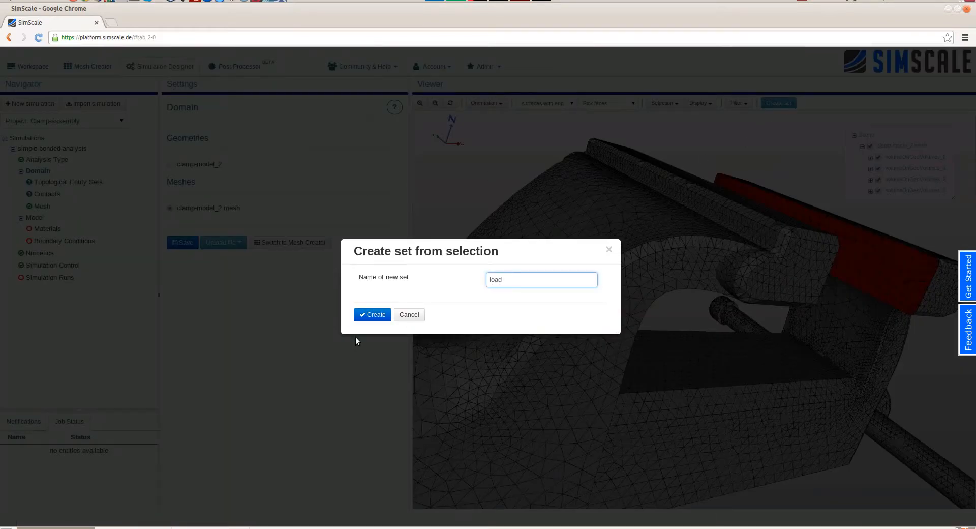
click(372, 315)
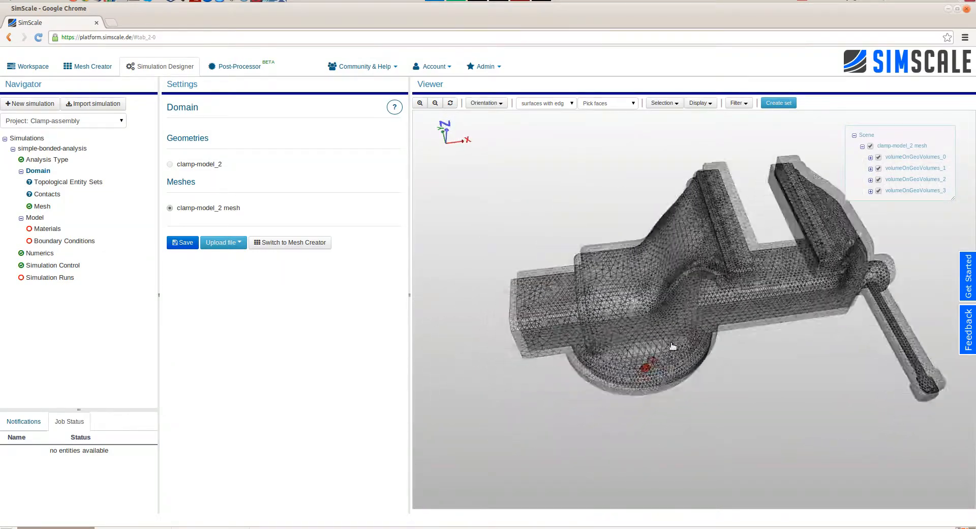
Save another face selection as the face set 'fix'.
scroll(up, 3)
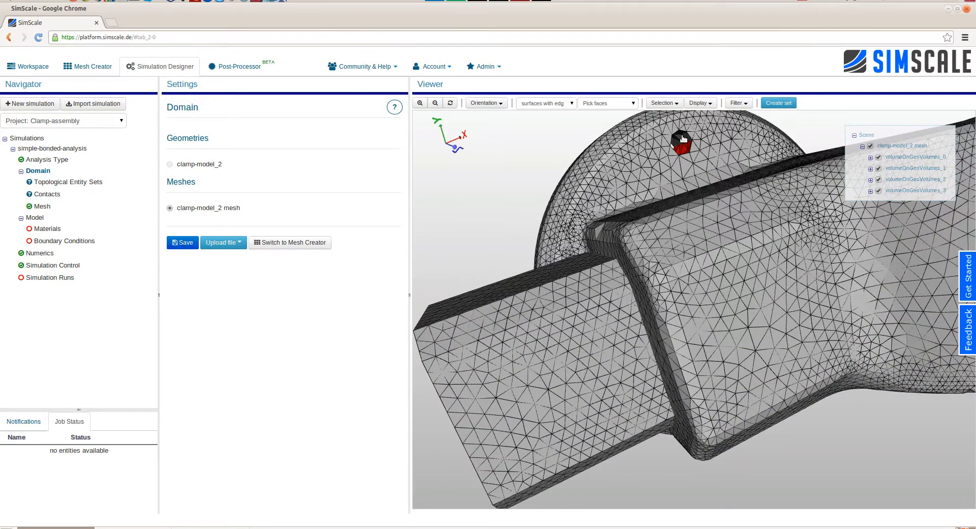
click(778, 103)
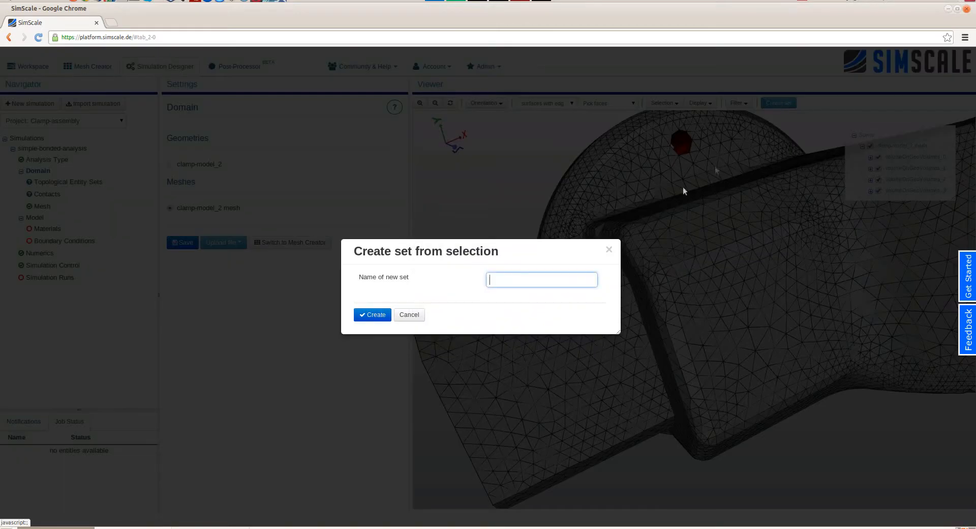
text(fix)
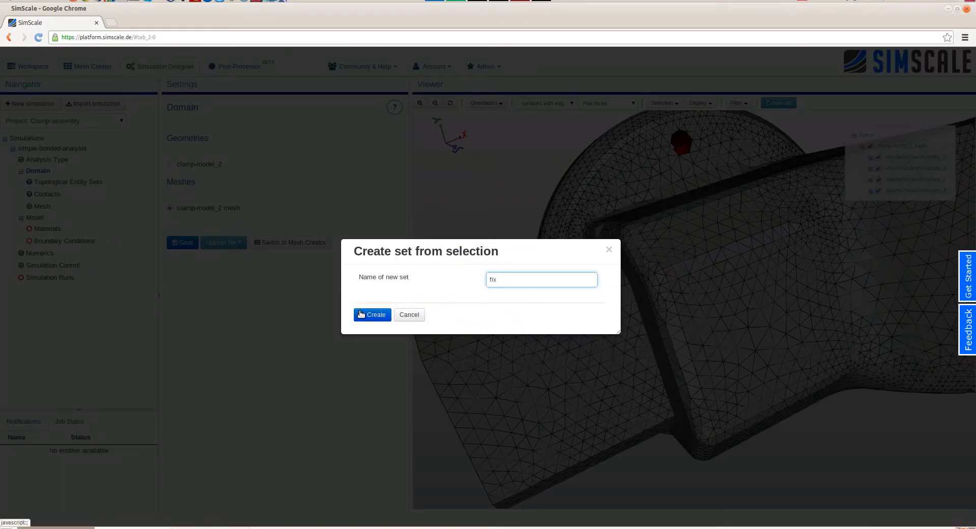
click(372, 313)
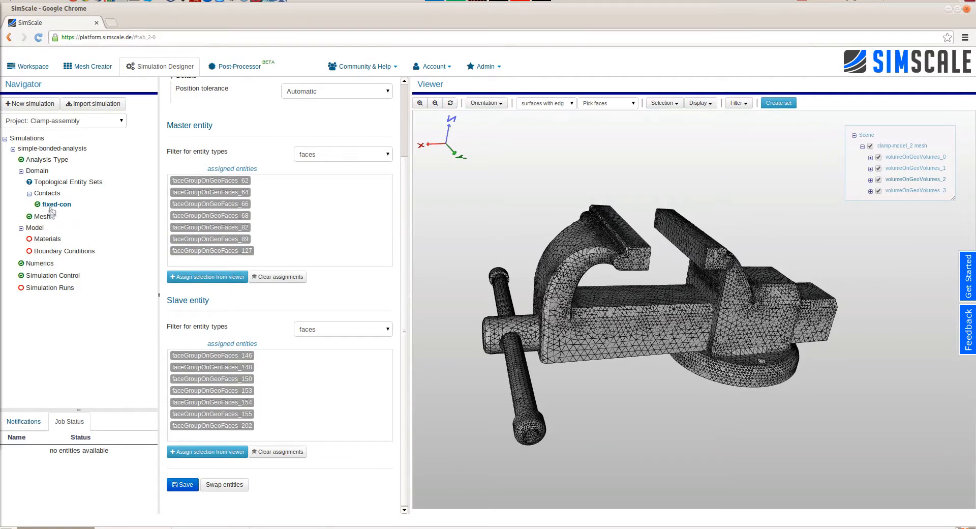
Set the model's volumetric load to gravitation with z = -9.81 and save.
click(70, 181)
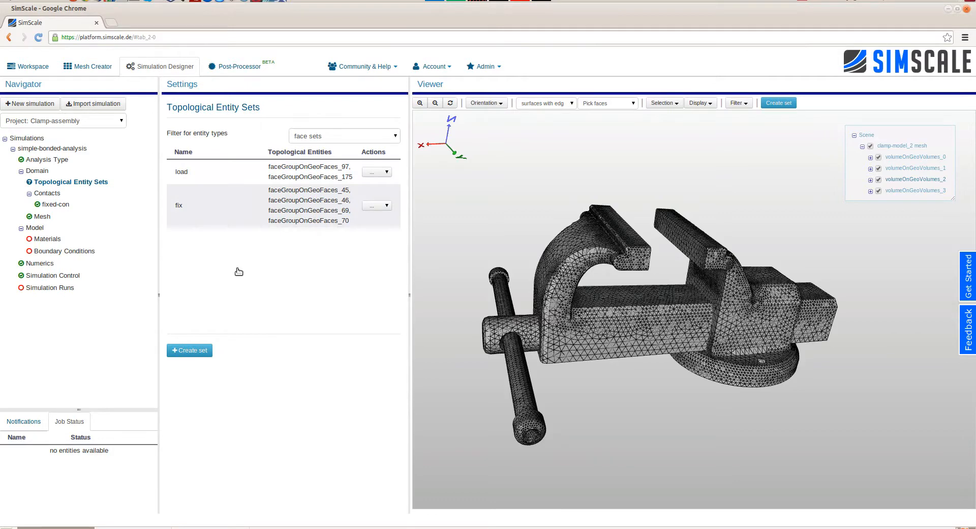
click(36, 228)
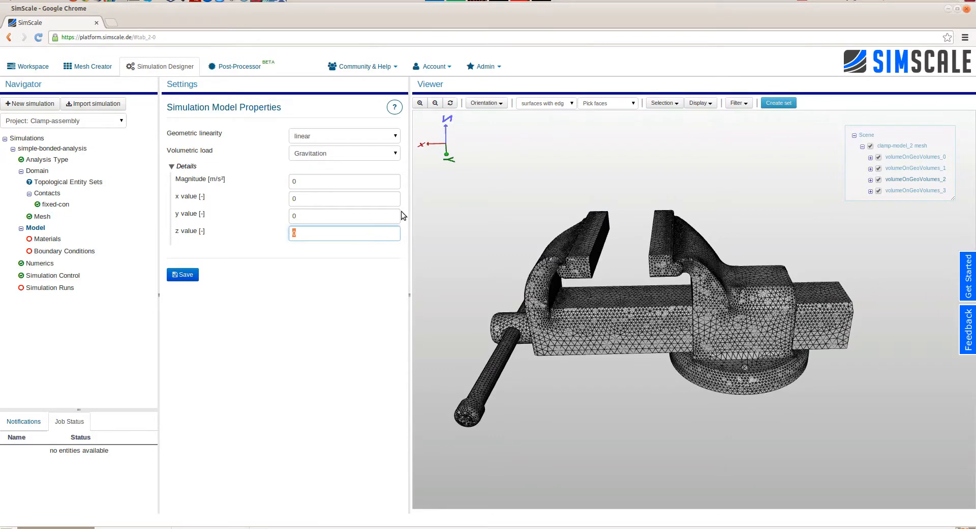
text(-9.81)
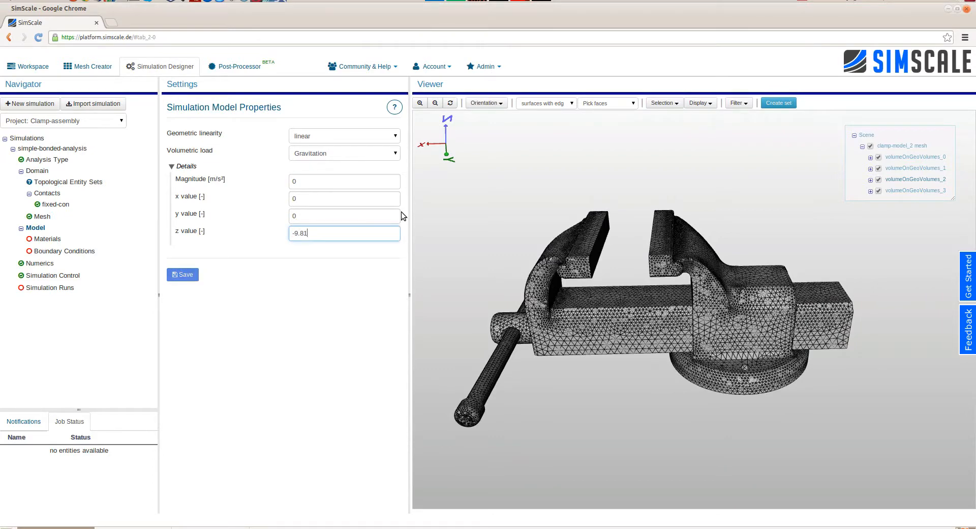
click(182, 274)
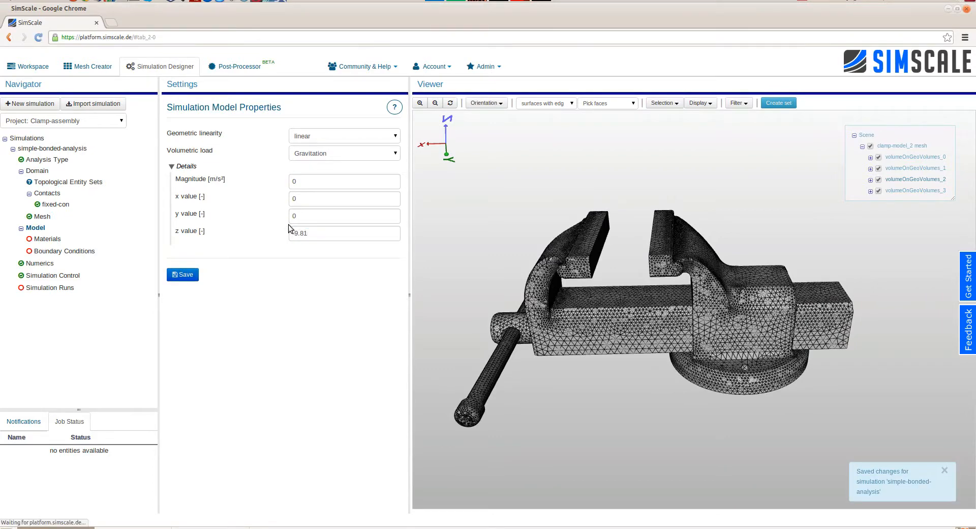
click(47, 239)
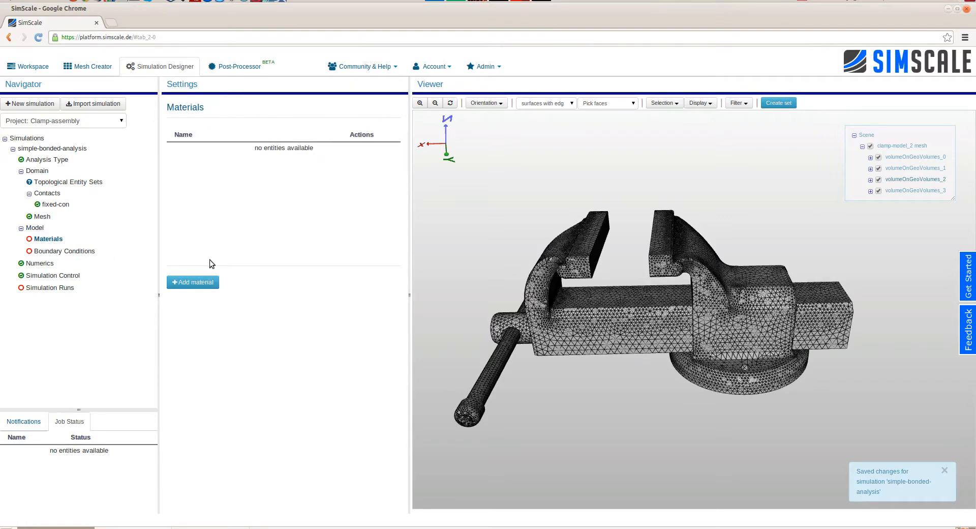
Add a Steel material, assign all four vise volumes to it, and save.
click(192, 282)
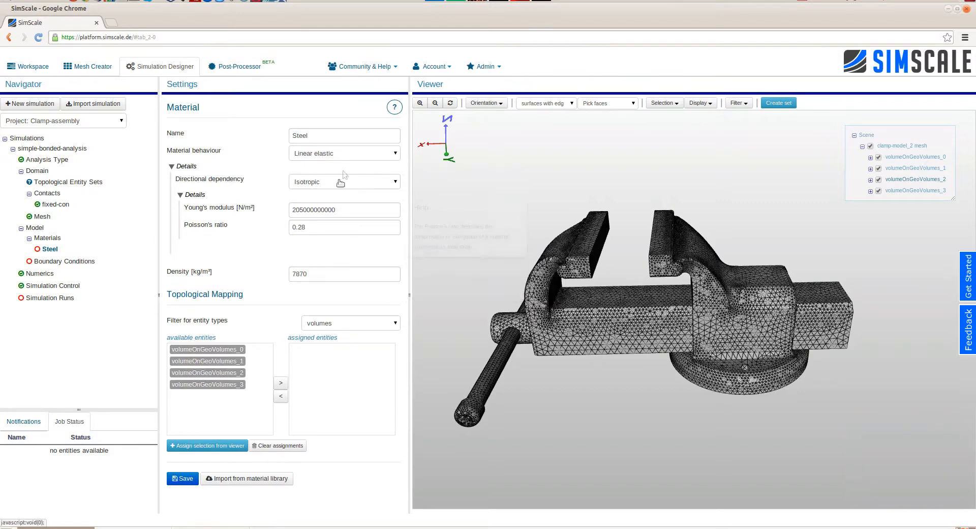
mouse_move(344, 182)
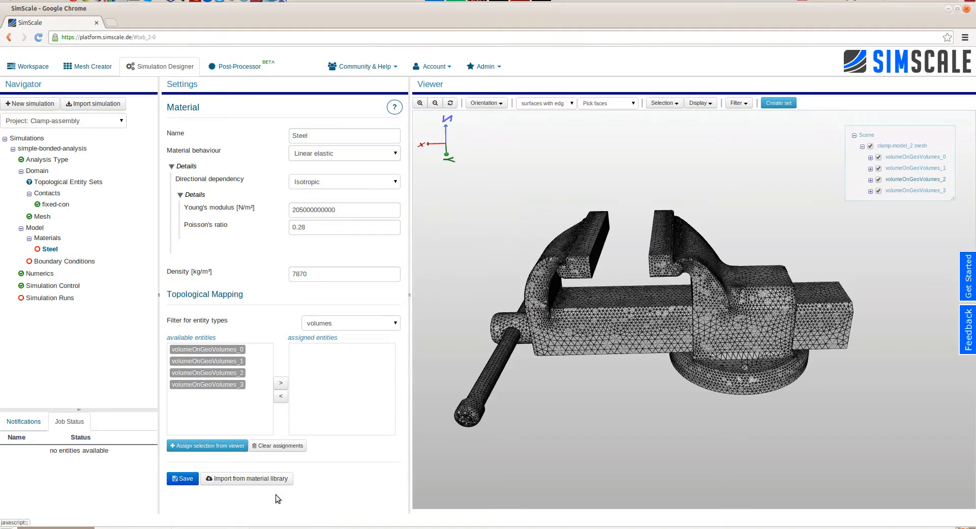
click(246, 478)
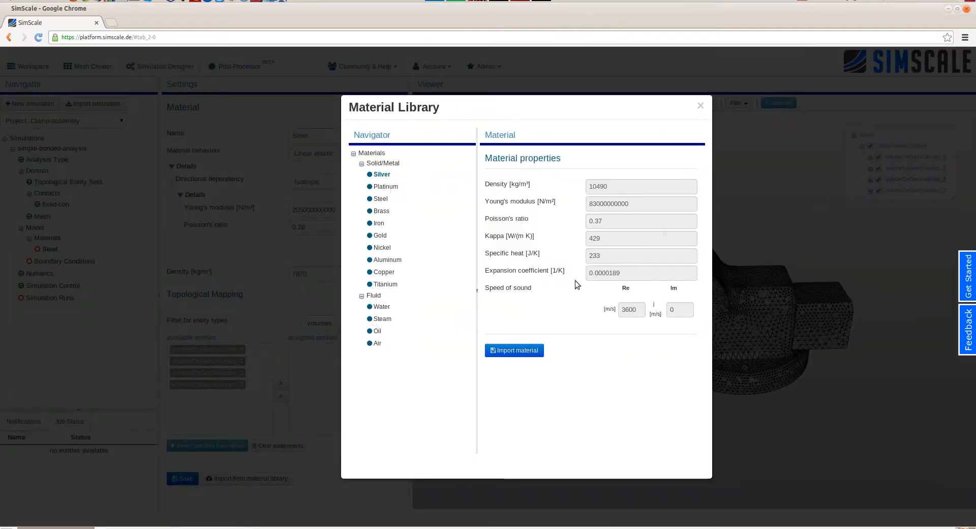
click(699, 104)
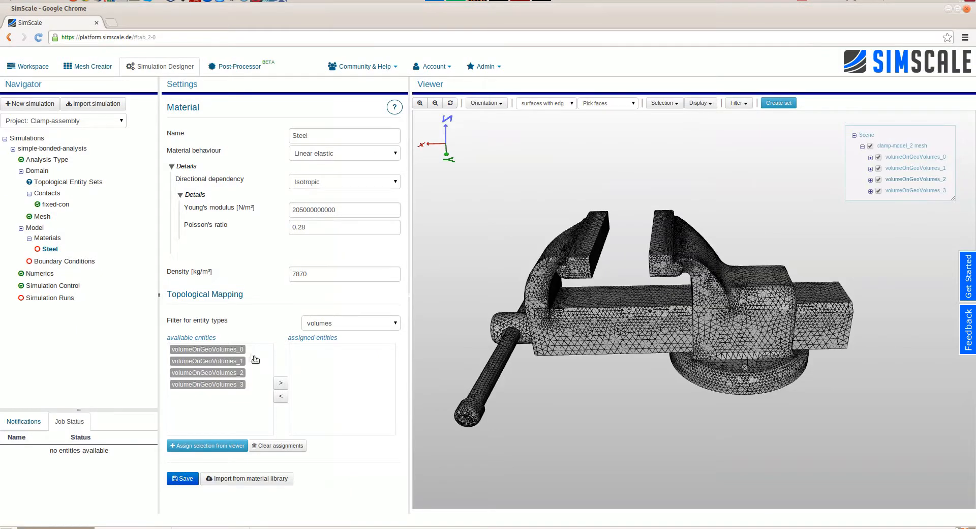
click(280, 382)
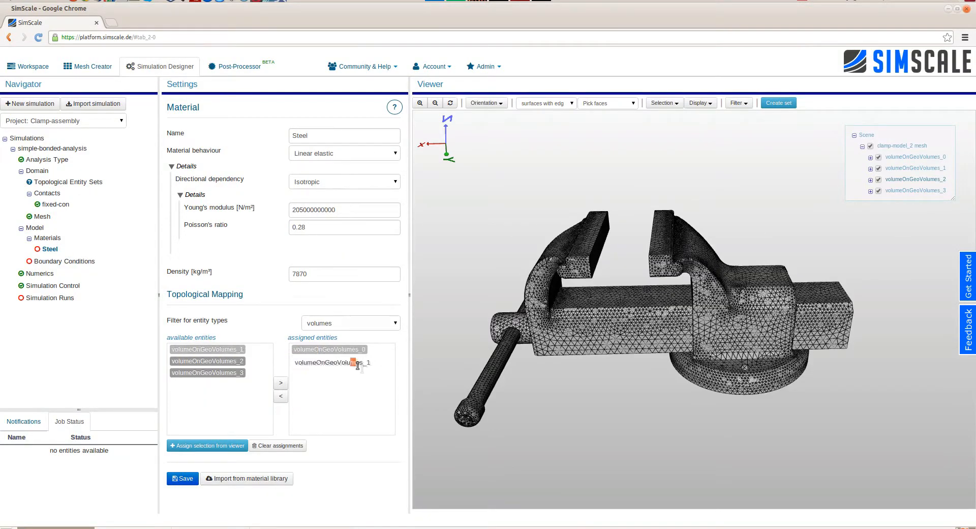
click(280, 383)
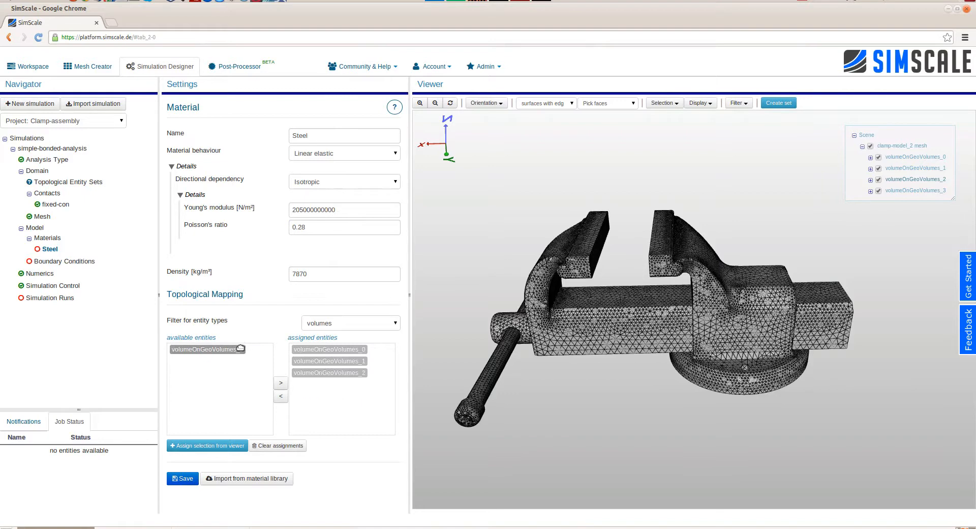
click(280, 383)
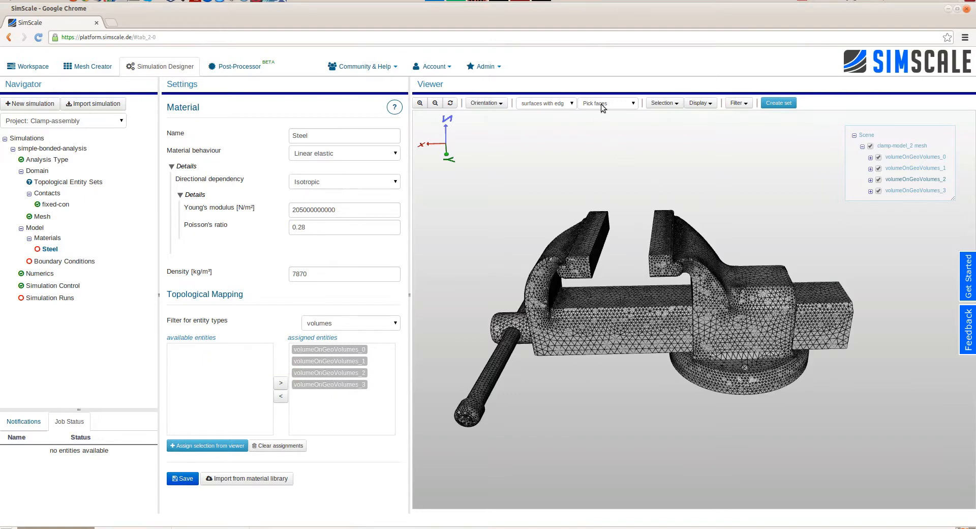
click(604, 103)
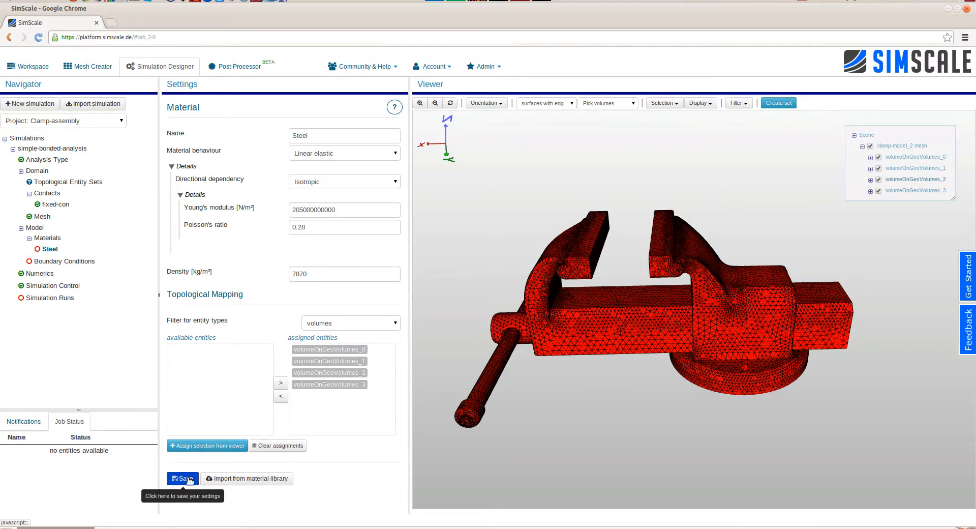
click(183, 478)
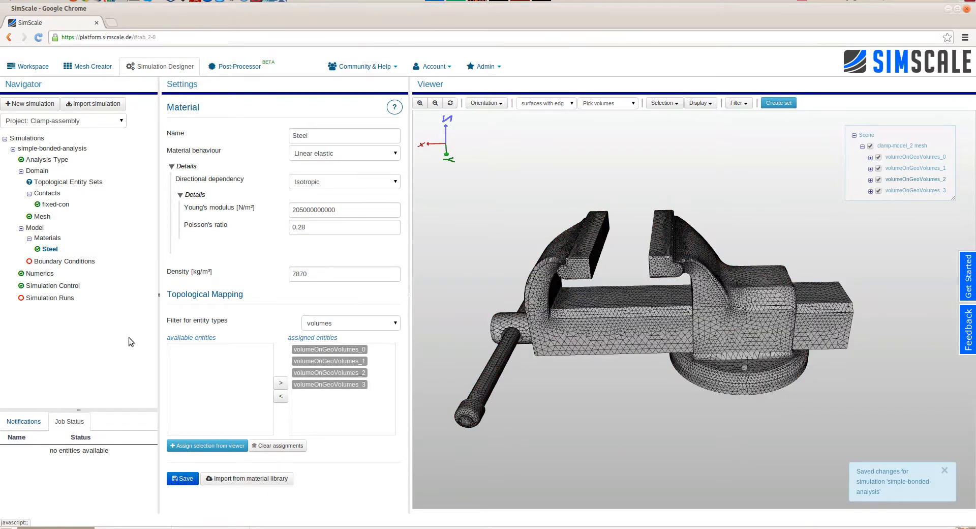
click(66, 261)
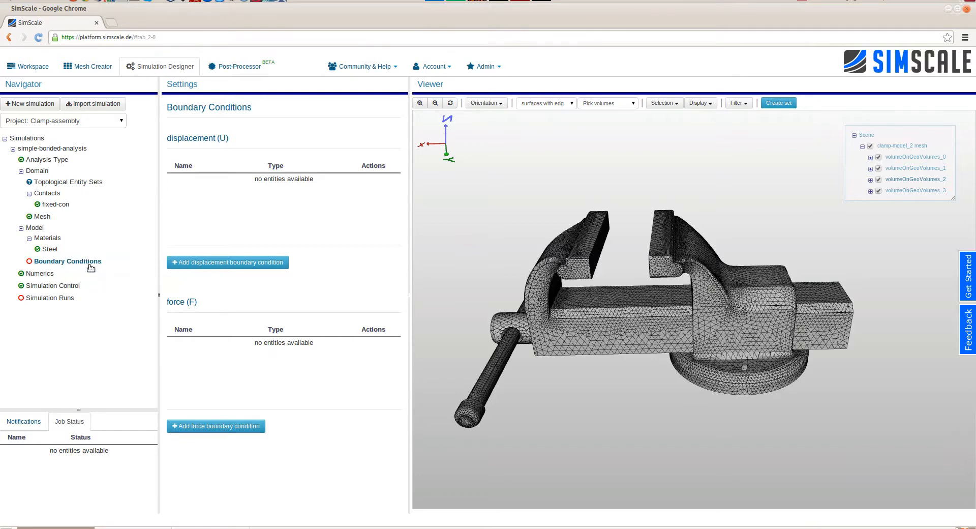
Create displacement condition fixed-bc with x, y, z fixed at 0 on the fix set.
click(227, 262)
text(fixed-bc)
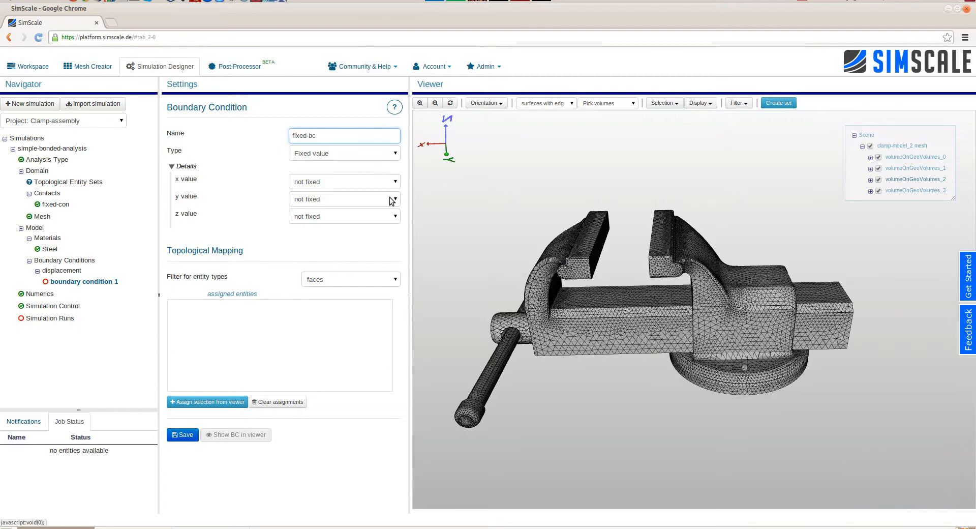
click(344, 181)
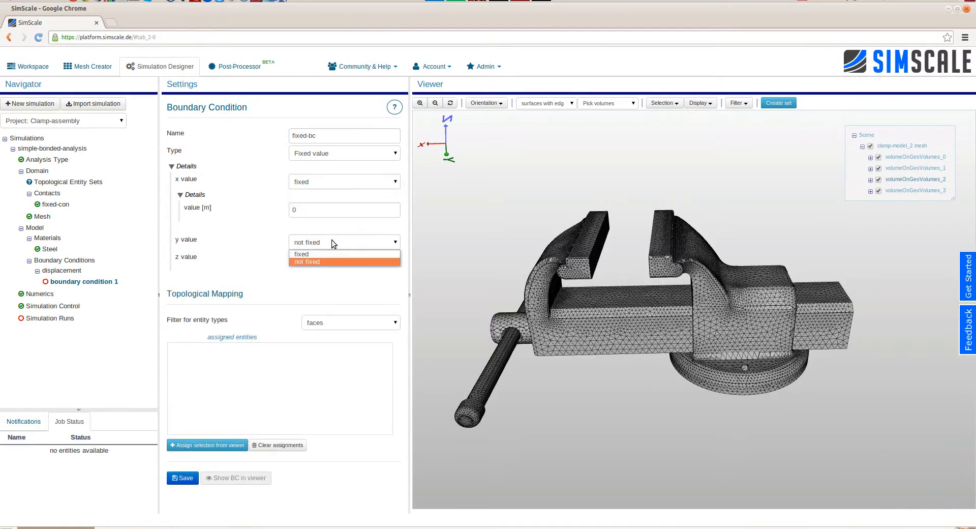
click(300, 254)
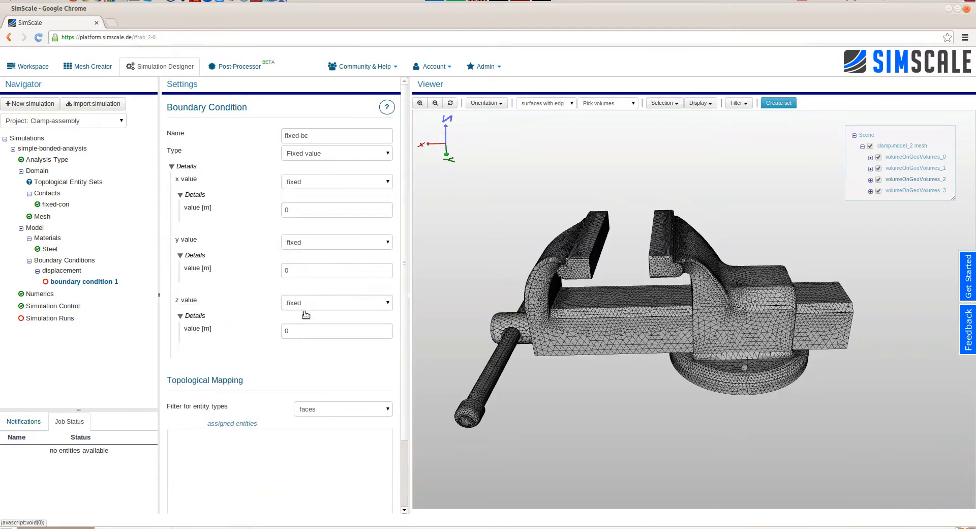
scroll(down, 3)
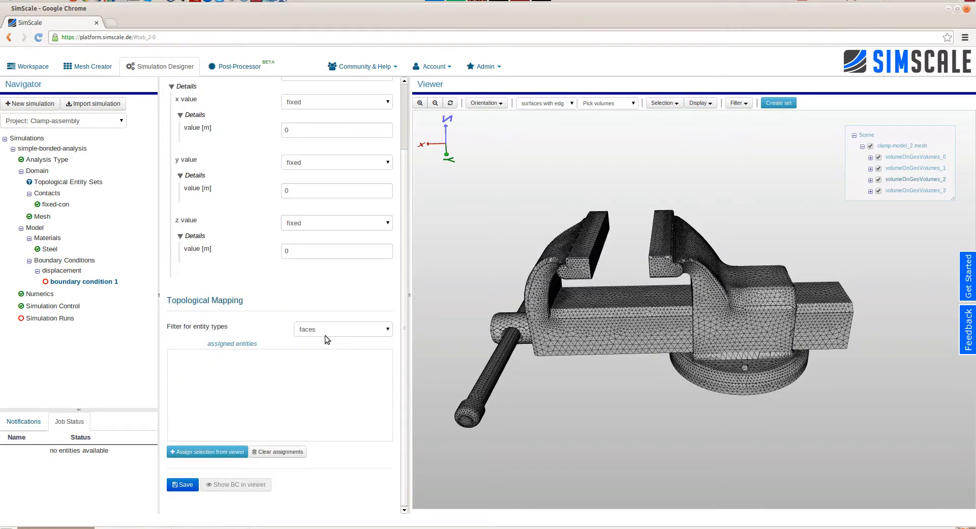
click(341, 329)
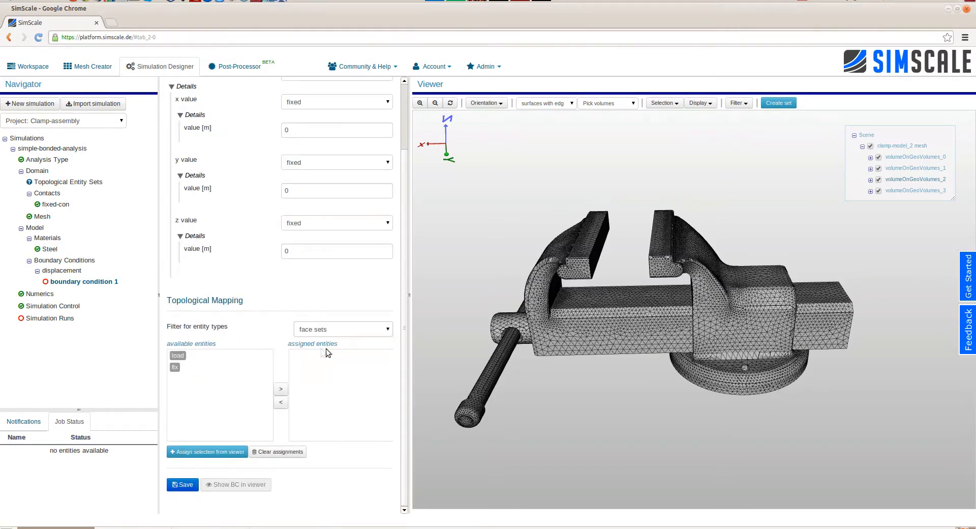
mouse_move(346, 376)
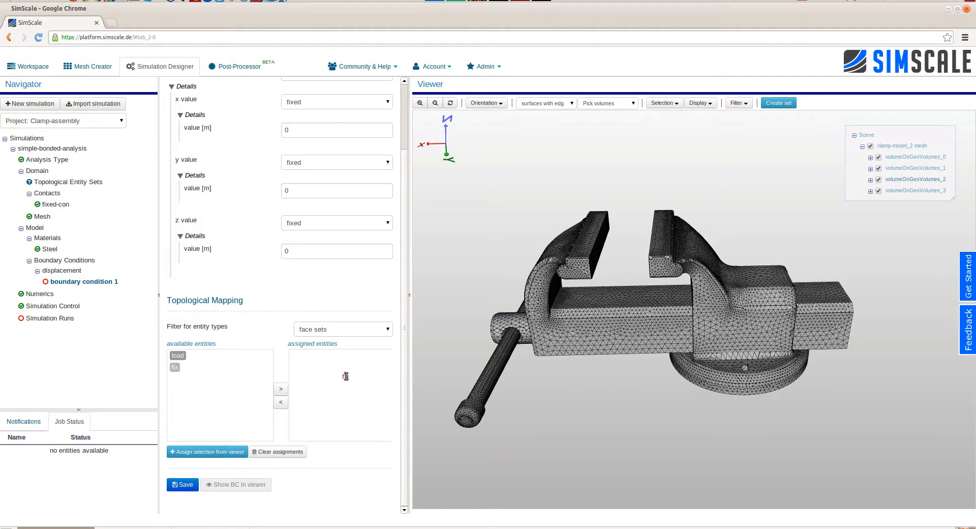
click(182, 484)
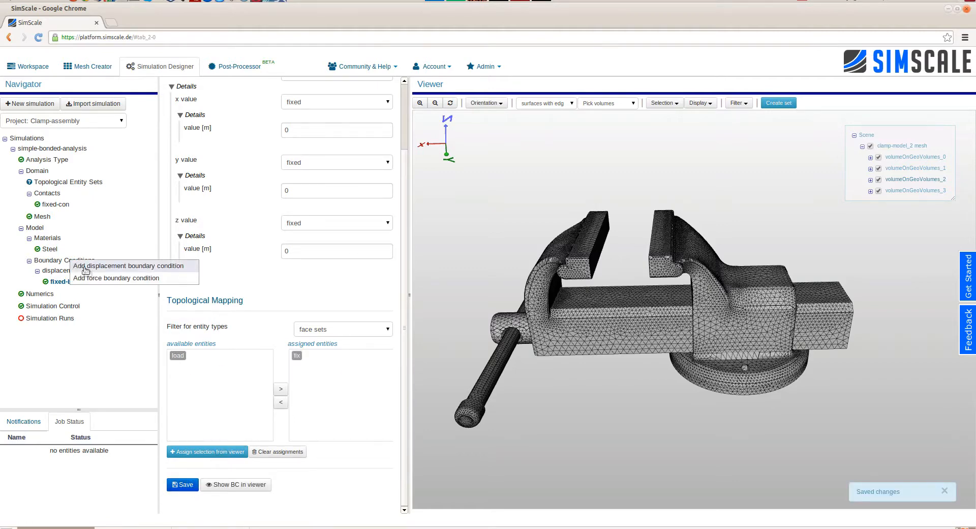
Add and save a 300000 Pa pressure-load condition on the load face set.
click(117, 277)
text(pressure-load)
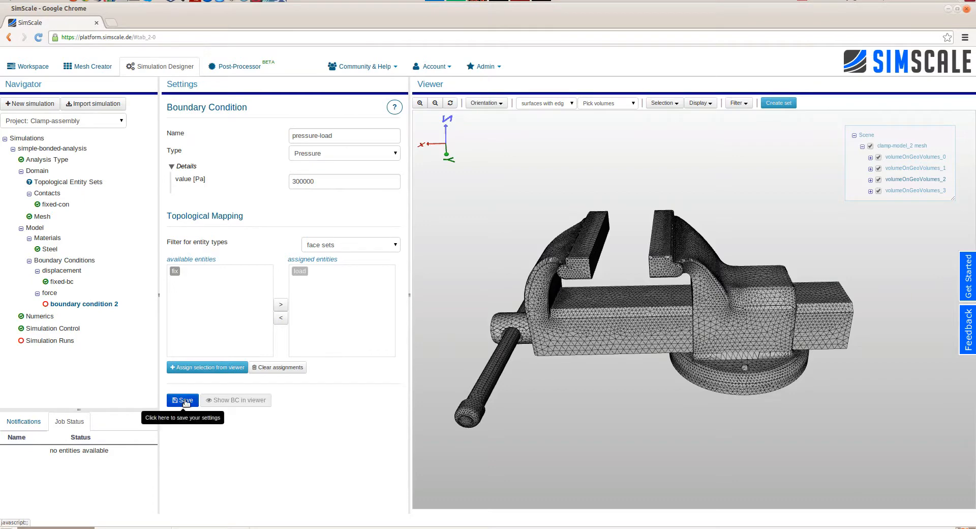
click(183, 400)
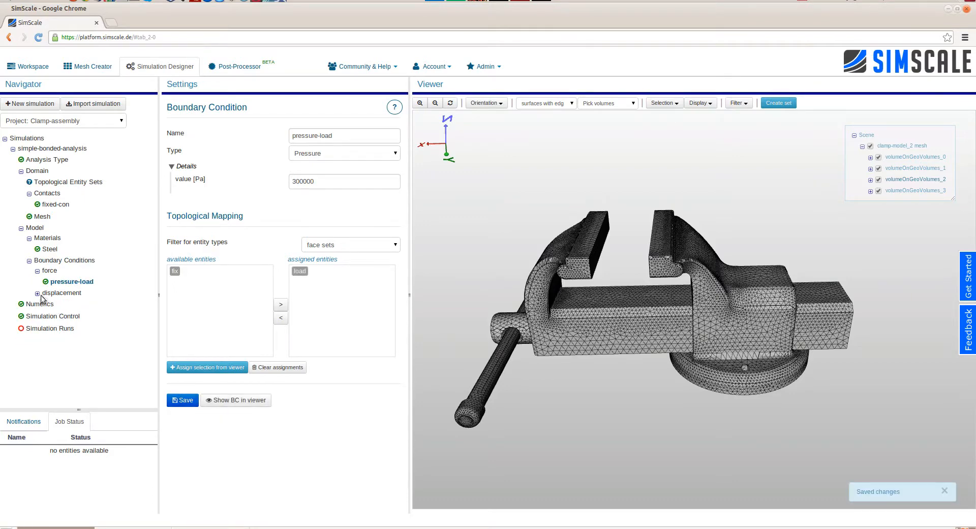
click(40, 316)
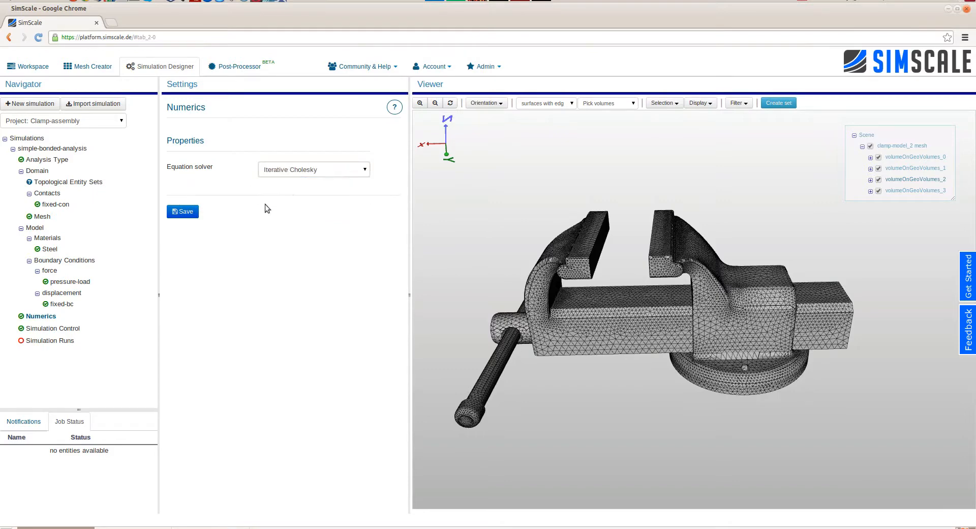
Save the Iterative Cholesky numerics and the 1-core, 3600 s simulation control.
click(182, 211)
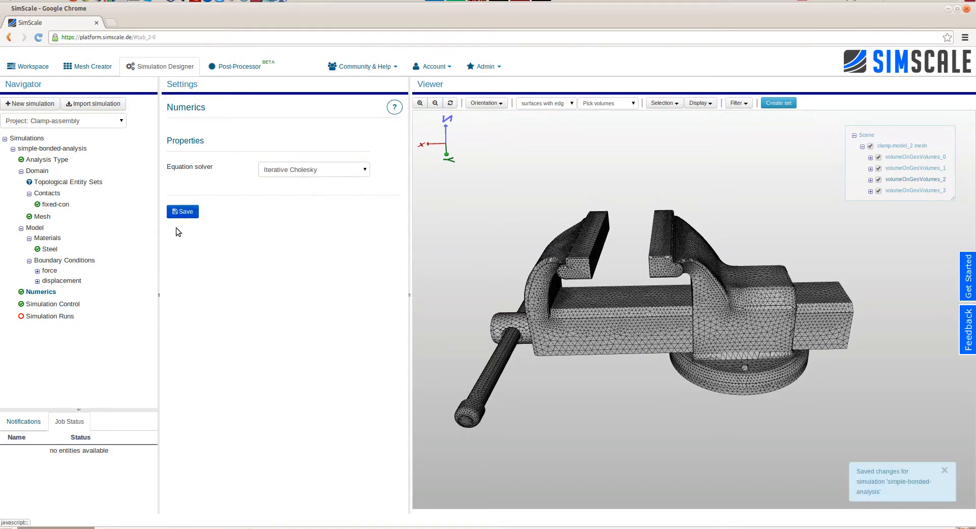
click(55, 304)
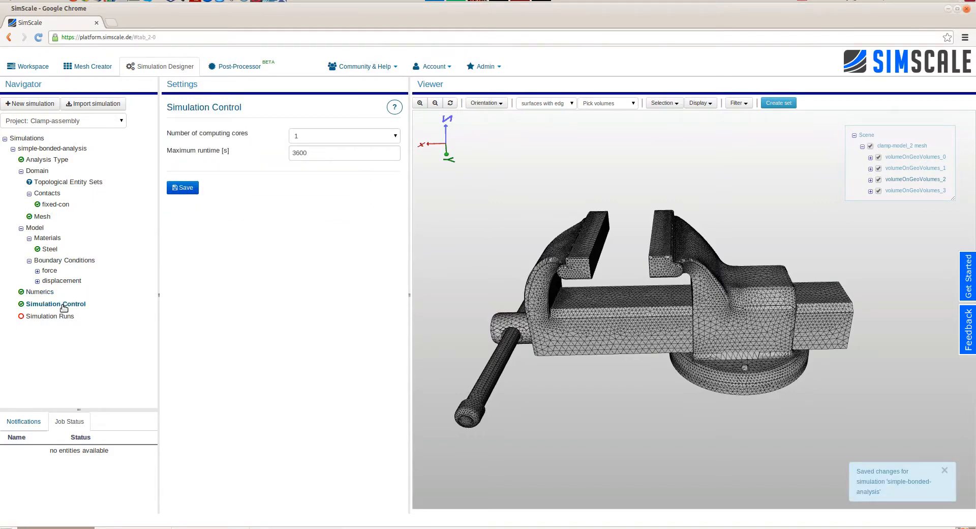
mouse_move(50, 316)
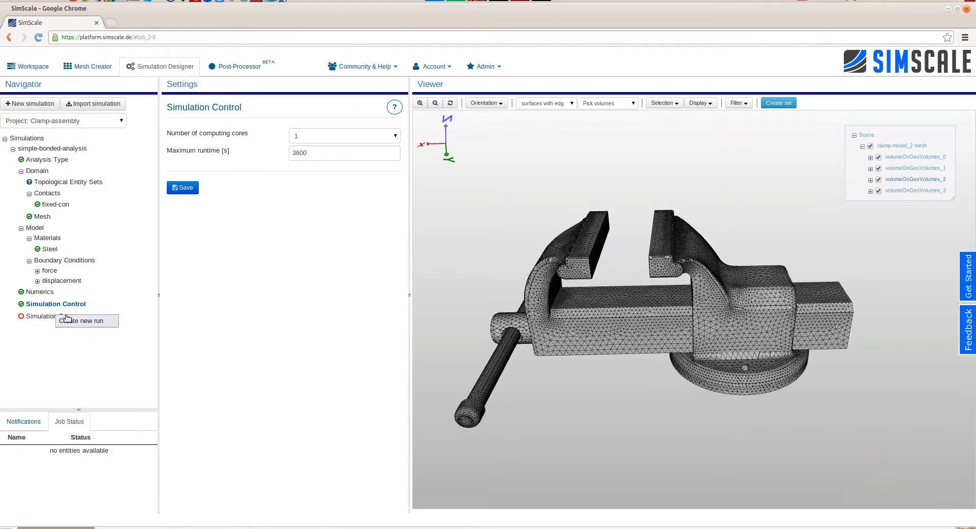
Create a new simulation run named First-test-run.
click(86, 320)
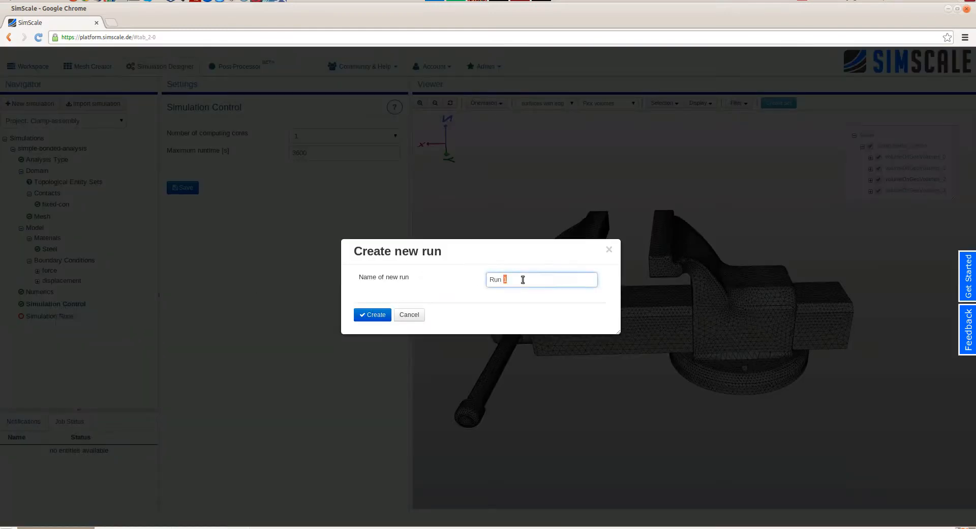
text(First-test-run)
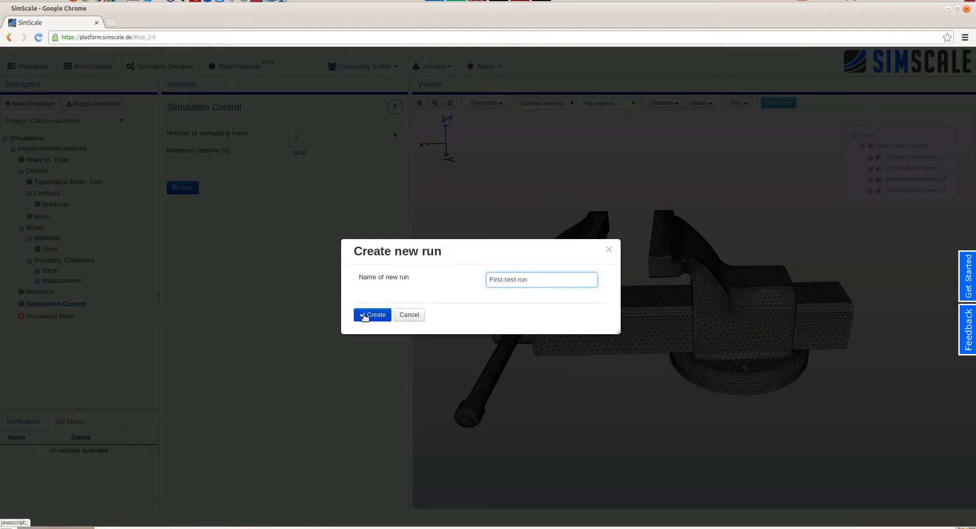
click(372, 315)
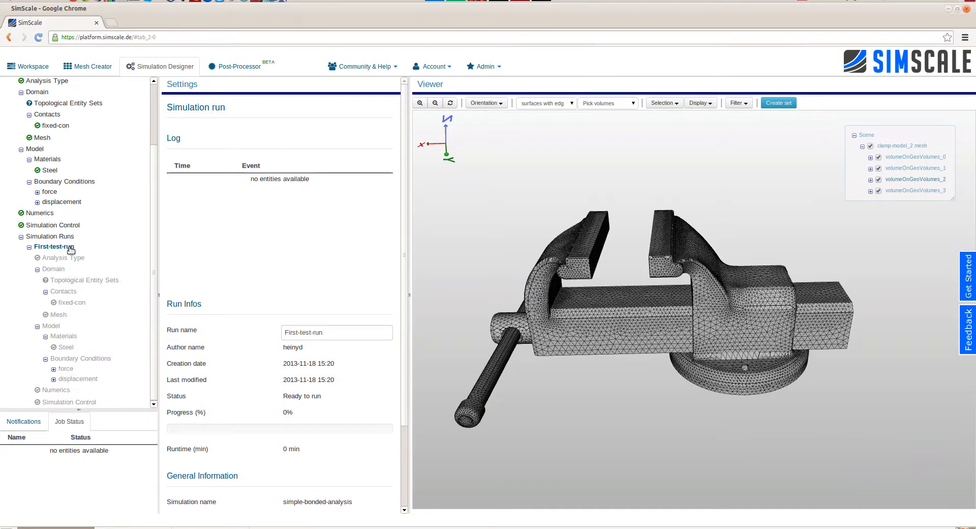
Start First-test-run, confirm it, and reopen the run to view results.
click(215, 484)
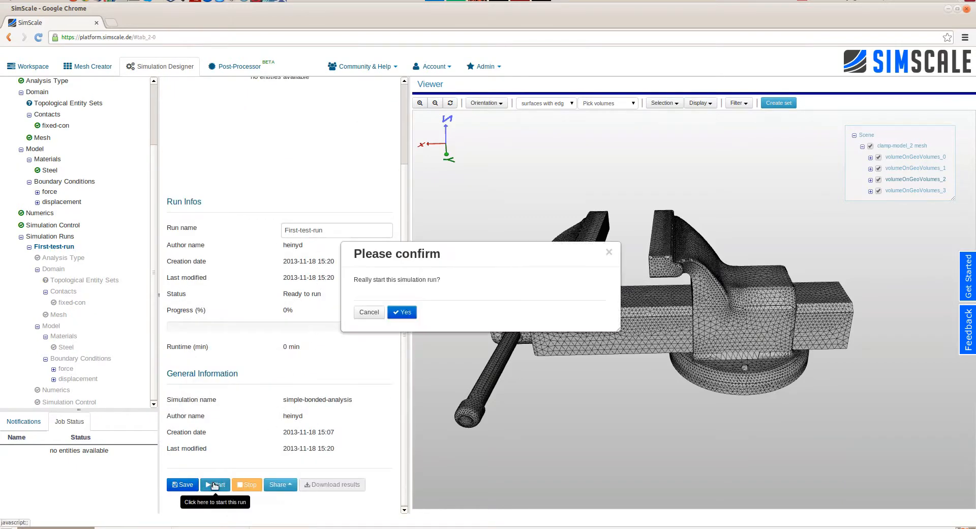
click(368, 312)
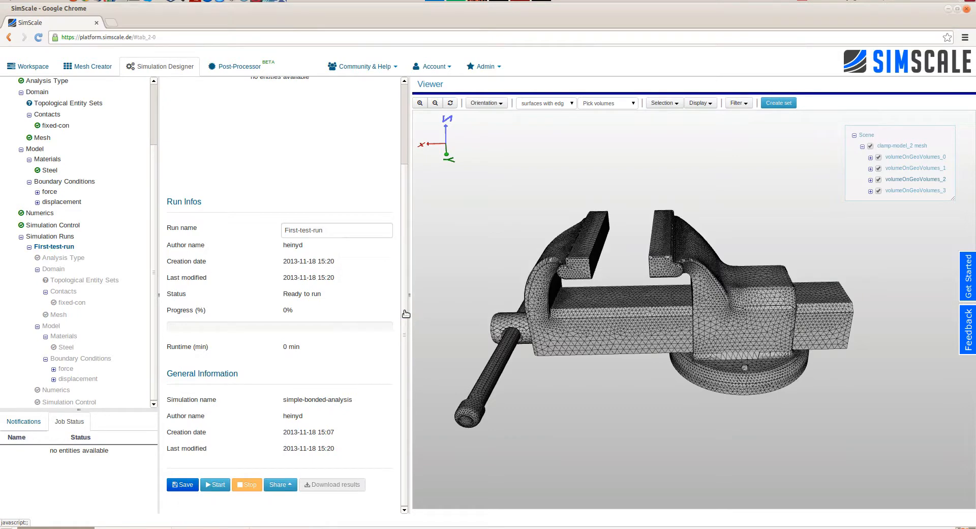
mouse_move(408, 306)
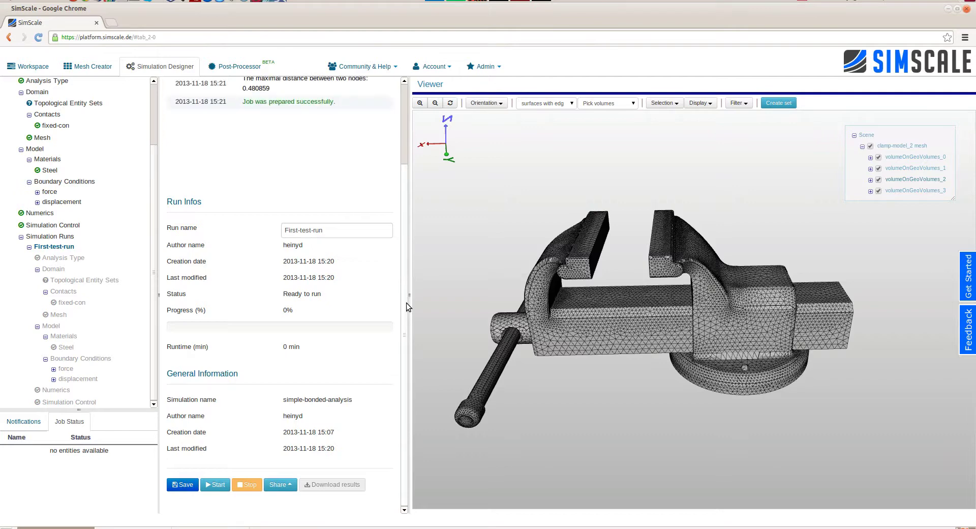
click(215, 484)
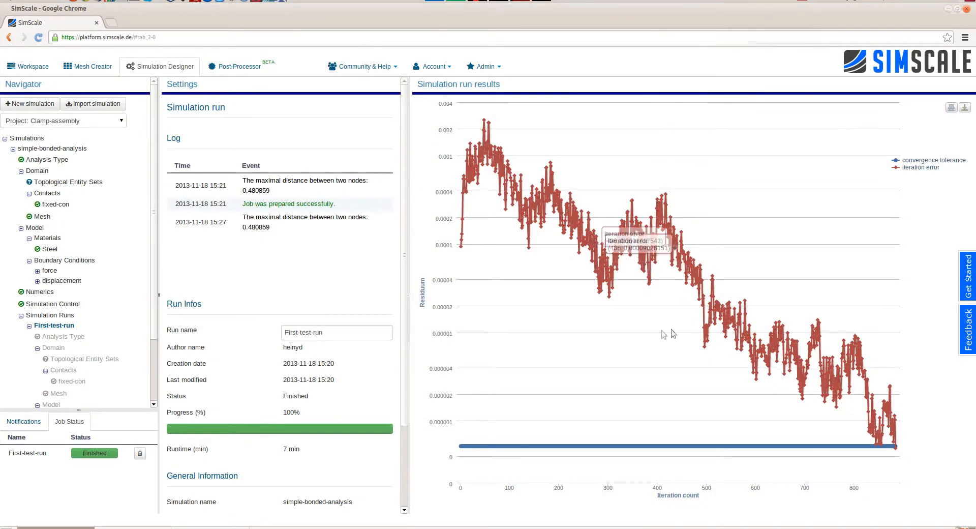
mouse_move(370, 378)
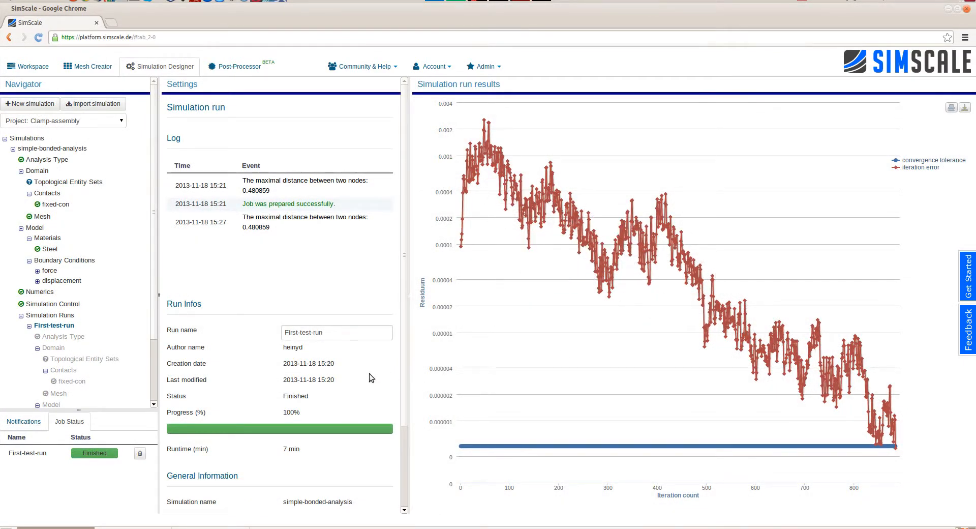
Inspect the residual chart's final iteration error (4.9e-7 at 884), then reset zoom.
scroll(down, 3)
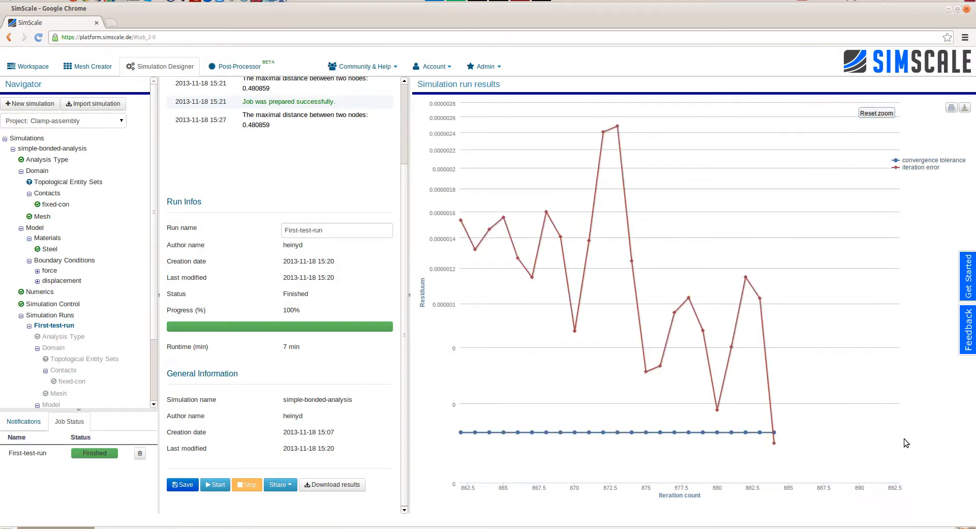
mouse_move(774, 444)
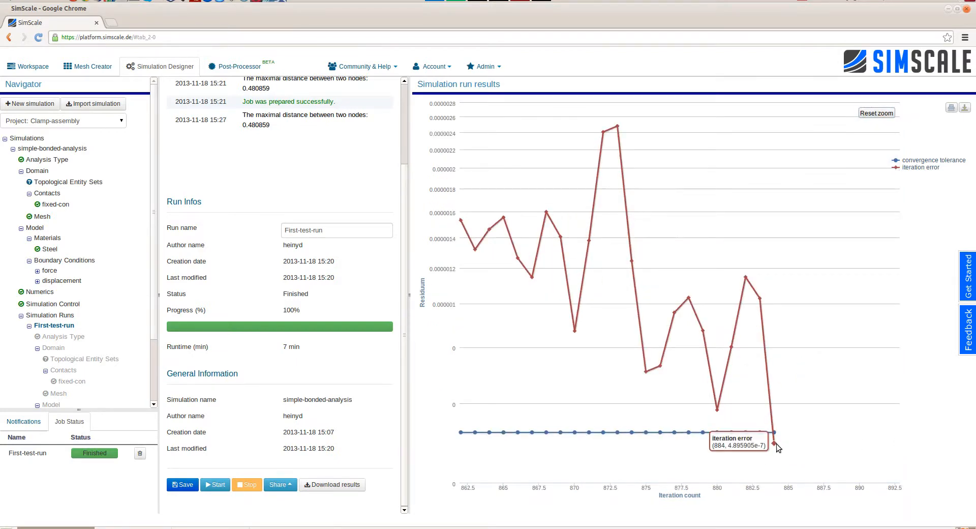
click(876, 113)
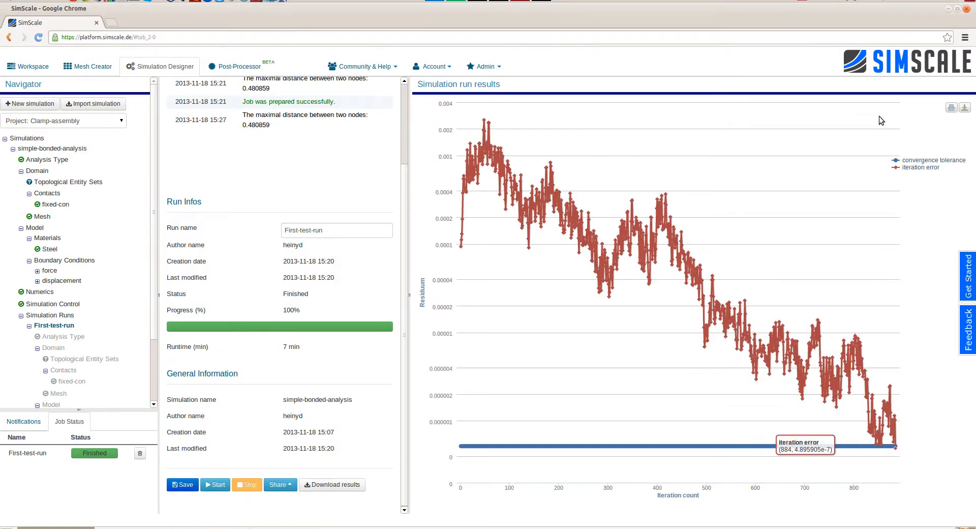
mouse_move(336, 304)
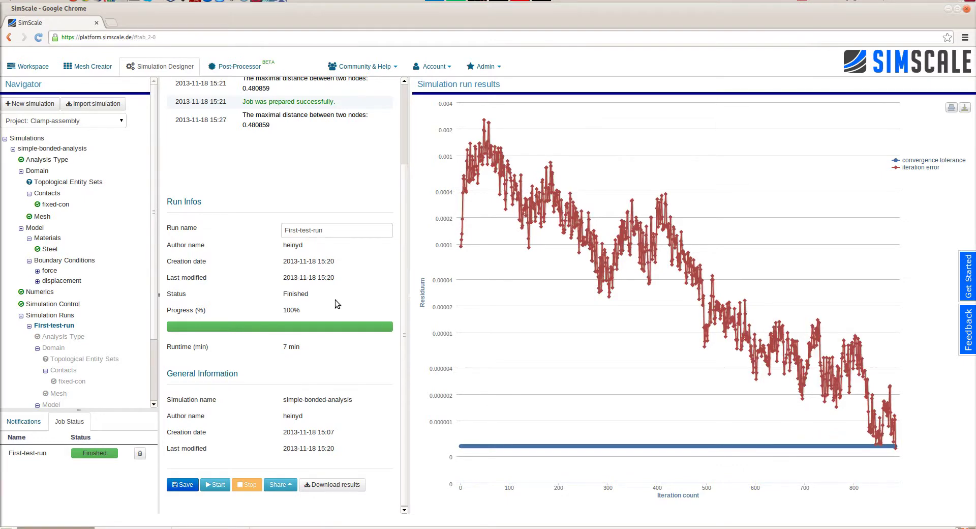
Load the run's solution fields in the Post-Processor.
click(239, 66)
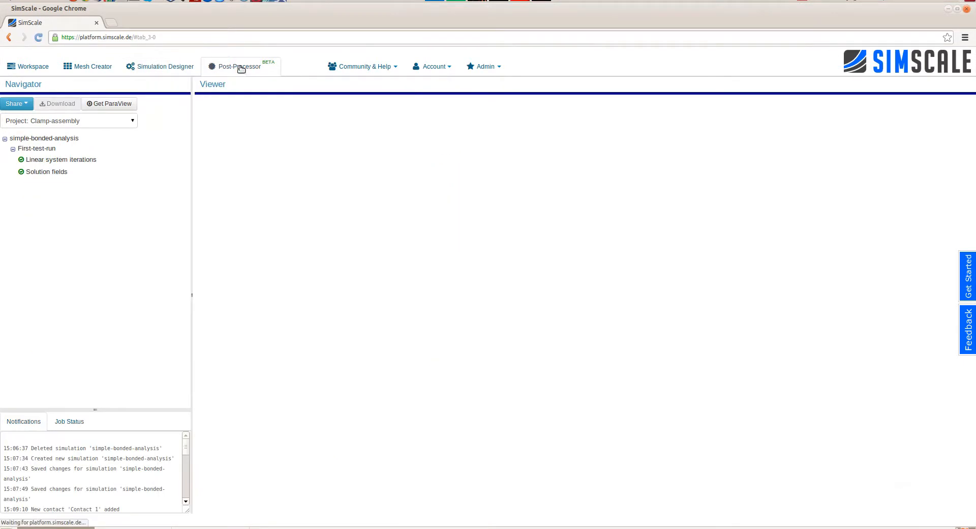
click(46, 171)
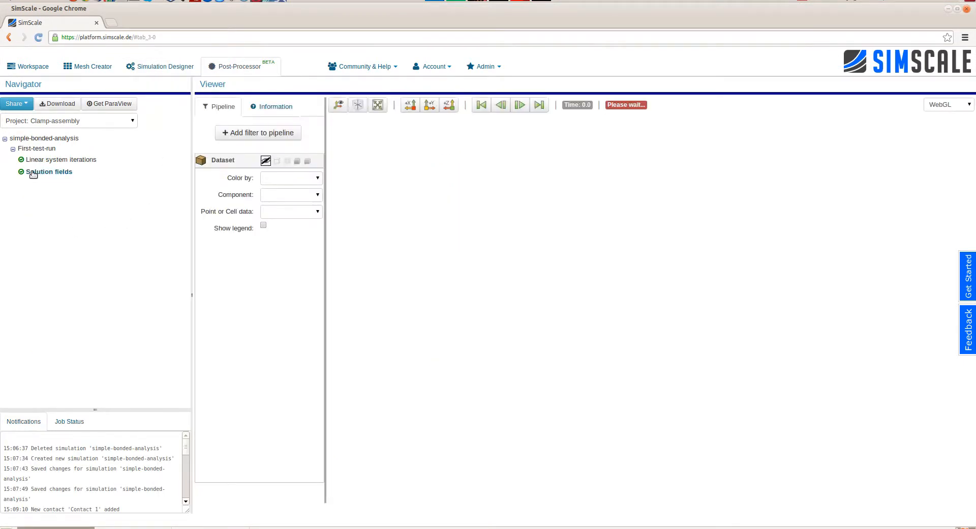
click(49, 172)
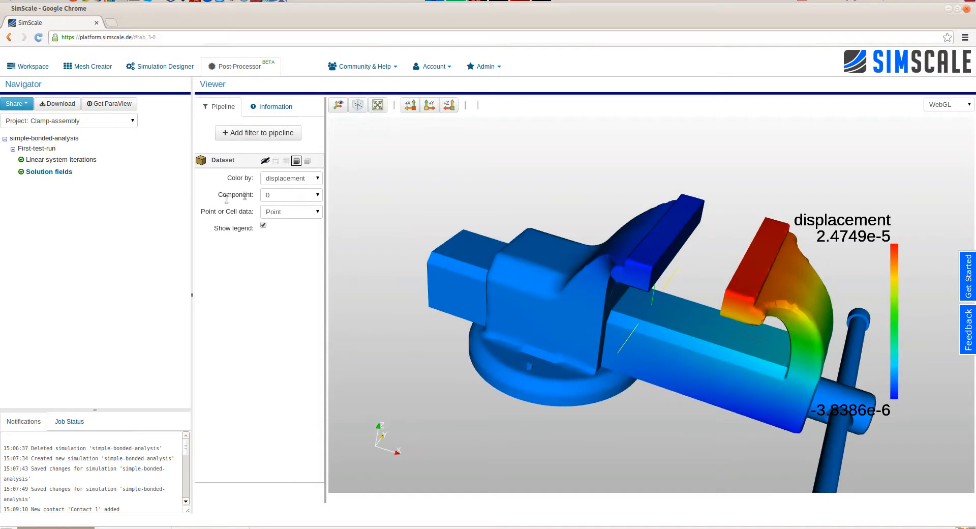
Colour the vise by vonMises_stress, orbit around the jaw, and show mesh edges.
click(291, 178)
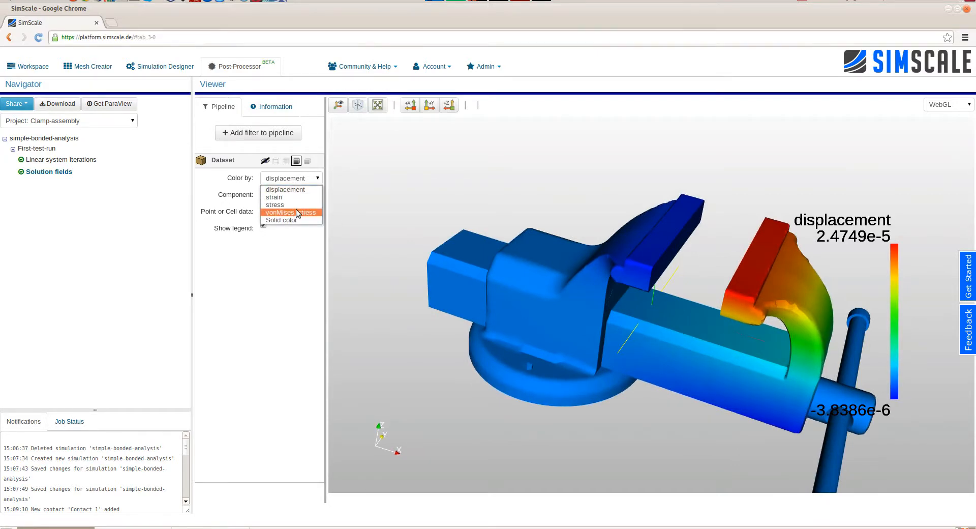
click(291, 212)
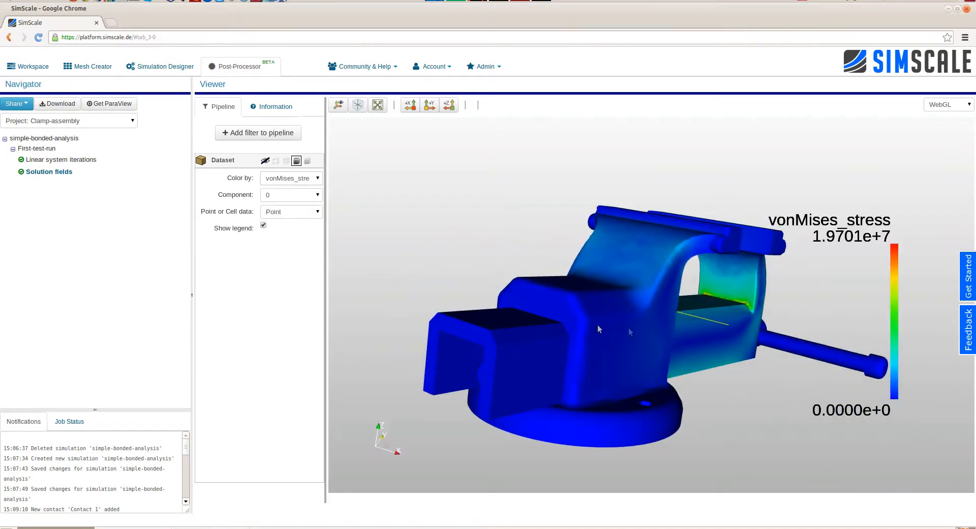
drag(598, 329, 620, 342)
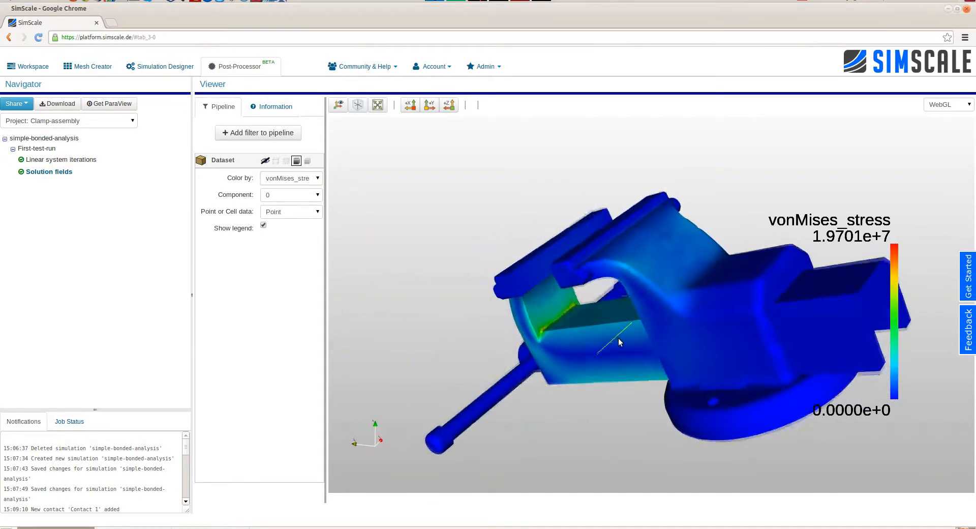
drag(619, 343, 555, 323)
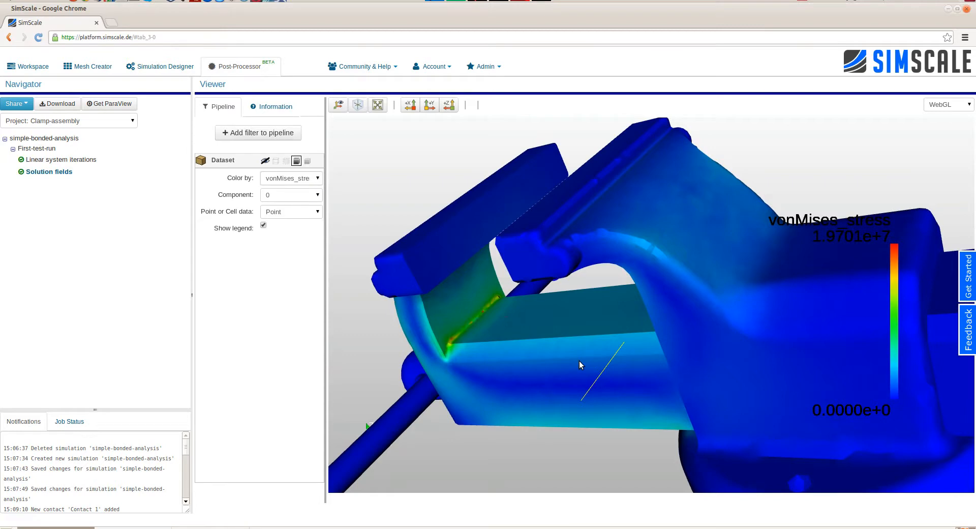
mouse_move(289, 234)
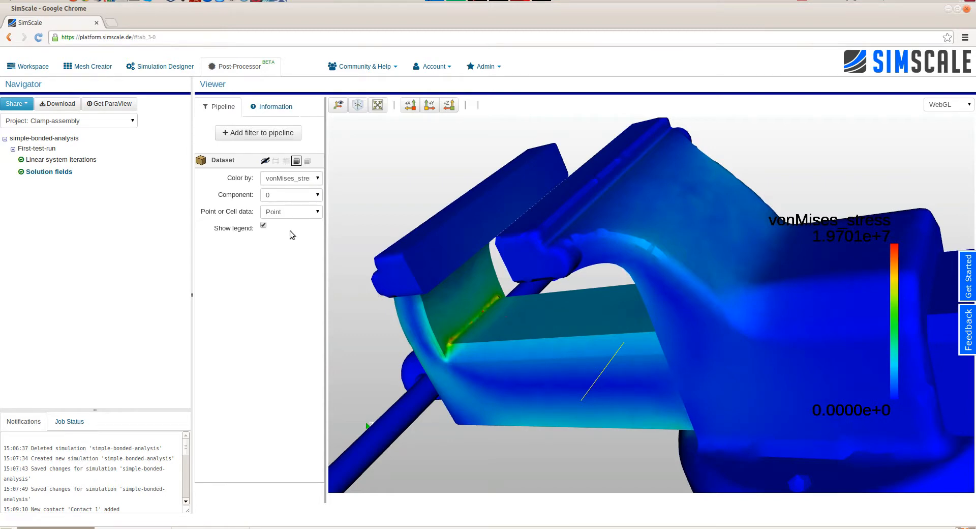
click(305, 160)
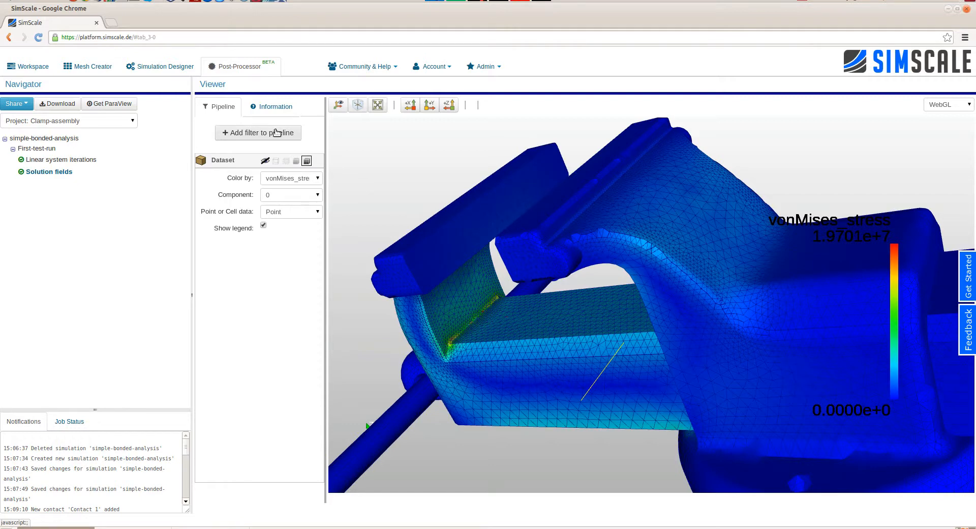
Add a Clip filter and colour its section by vonMises_stress (peak 1.7252e+7).
click(257, 133)
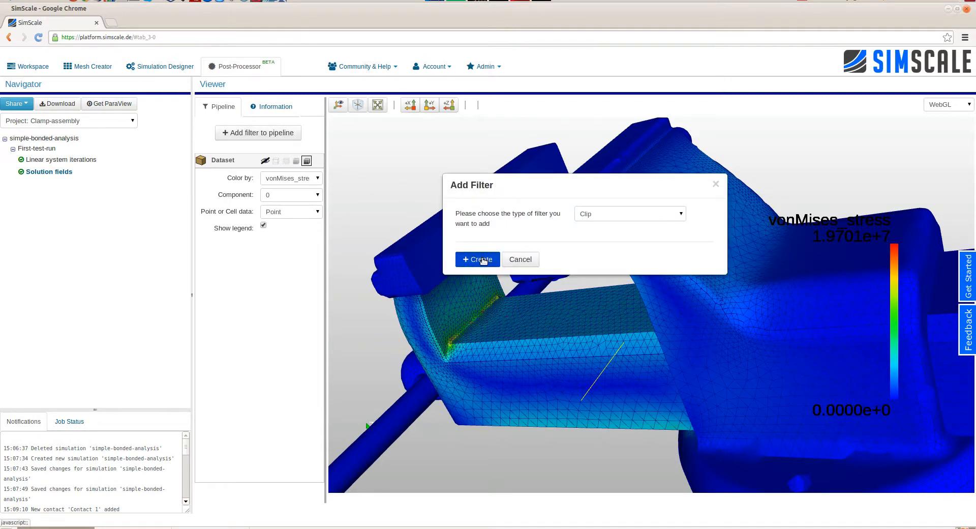
click(478, 259)
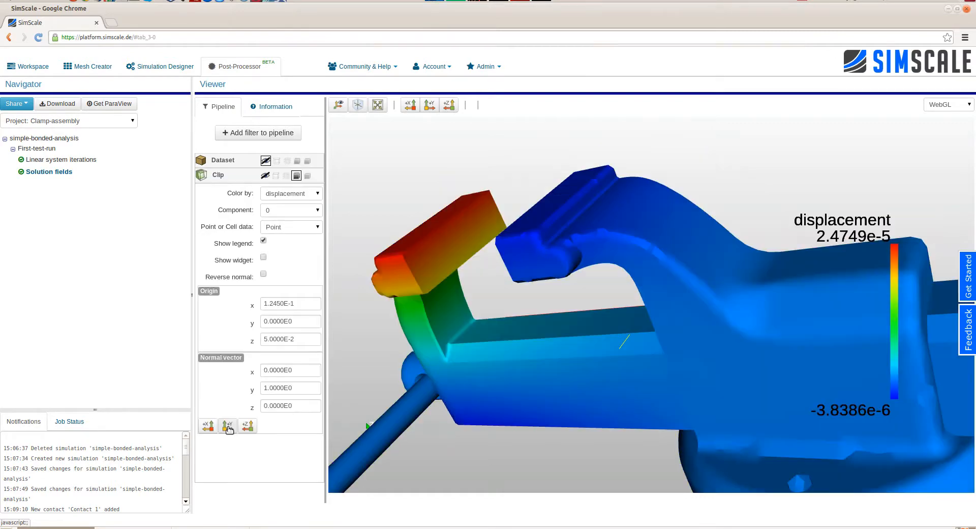
mouse_move(466, 408)
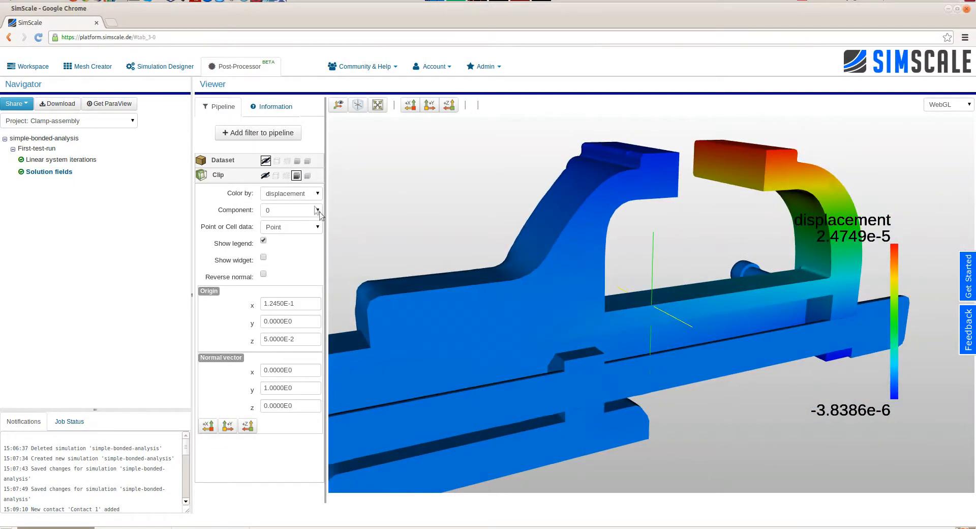
click(316, 193)
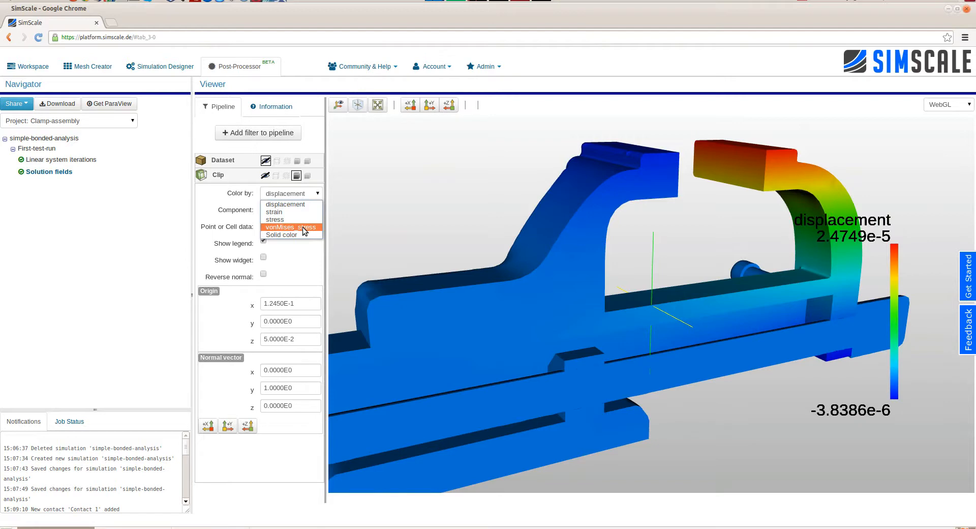
click(290, 227)
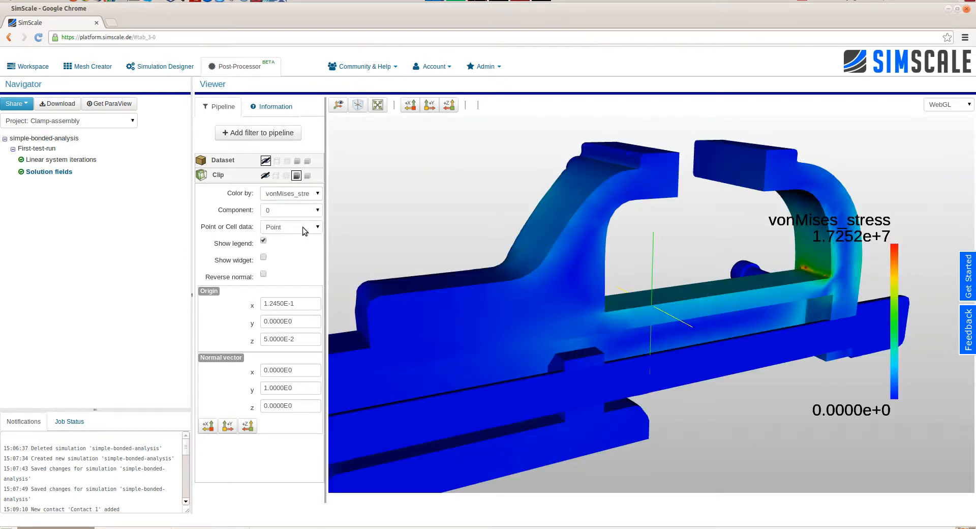